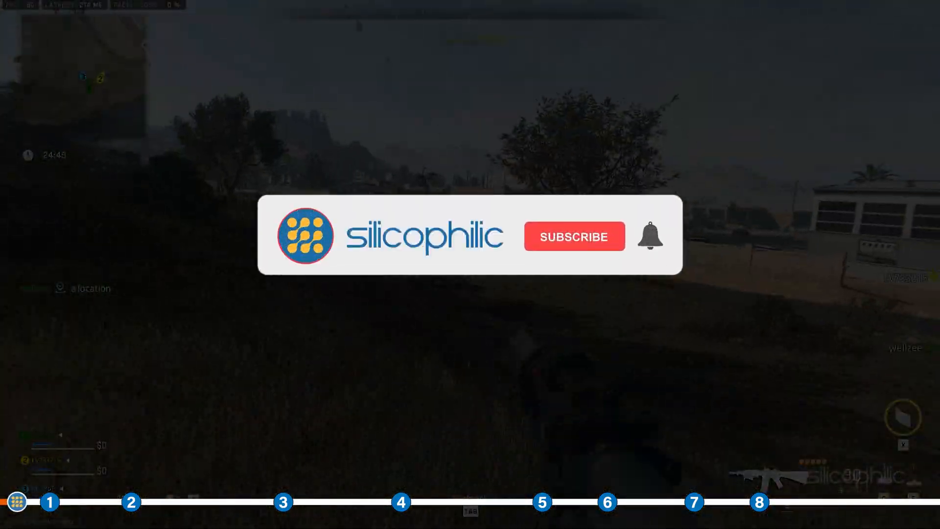
Step: Reach the Call of Duty Warzone 2.0 properties from the Steam Library context menu
{"action": "left_click", "coordinate": [573, 236]}
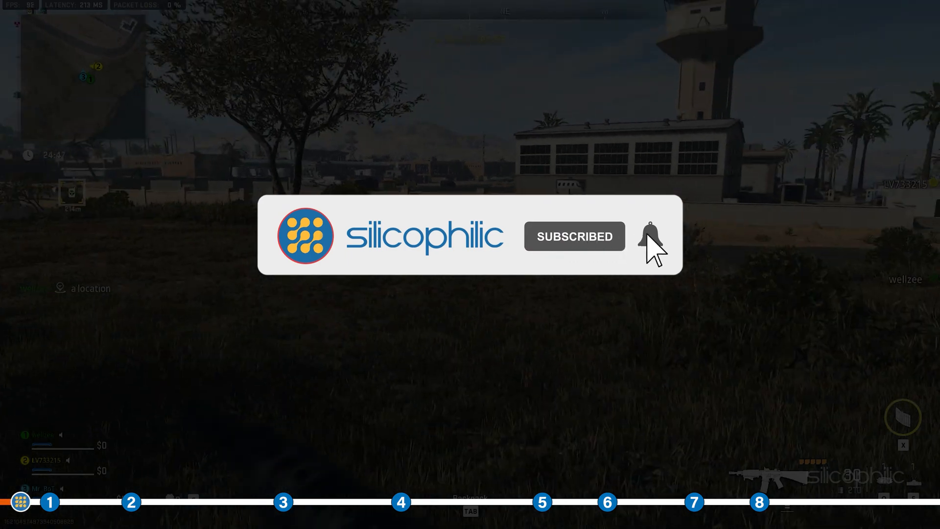
{"action": "left_click", "coordinate": [646, 235]}
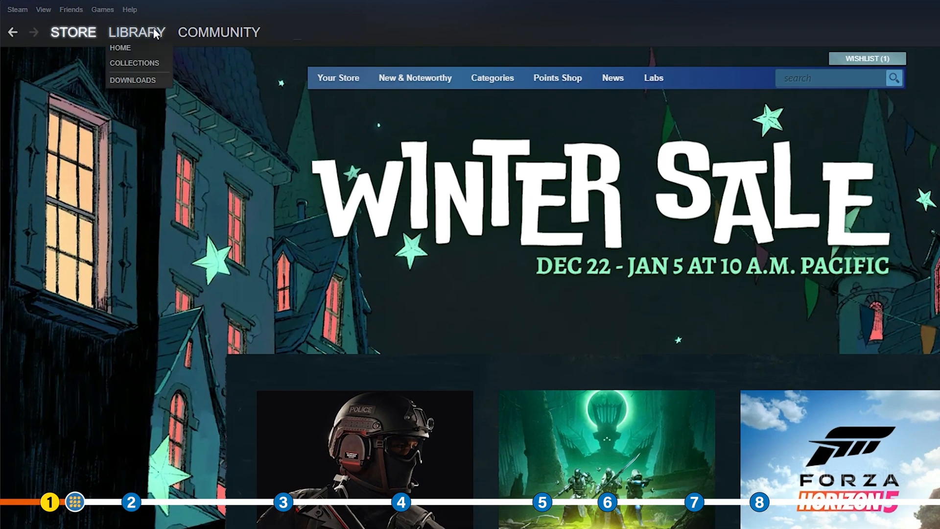
{"action": "left_click", "coordinate": [126, 47]}
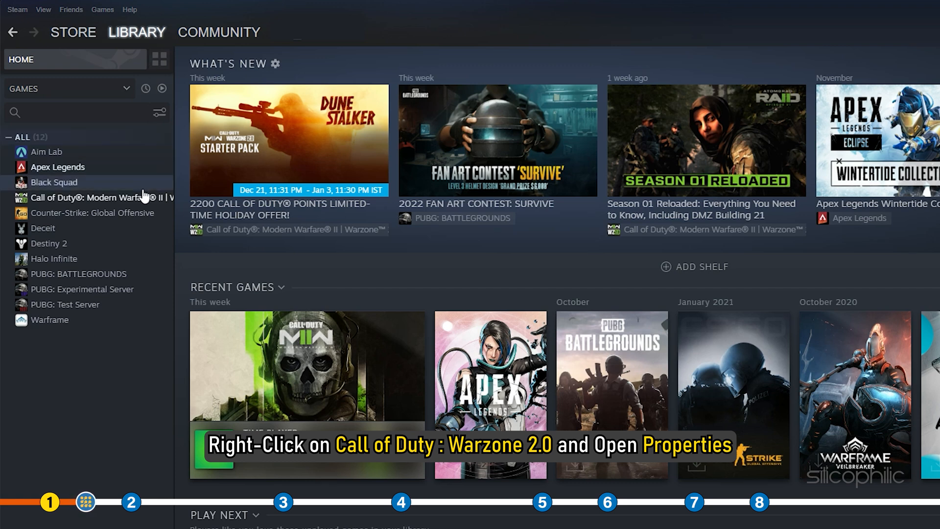
{"action": "right_click", "coordinate": [88, 197]}
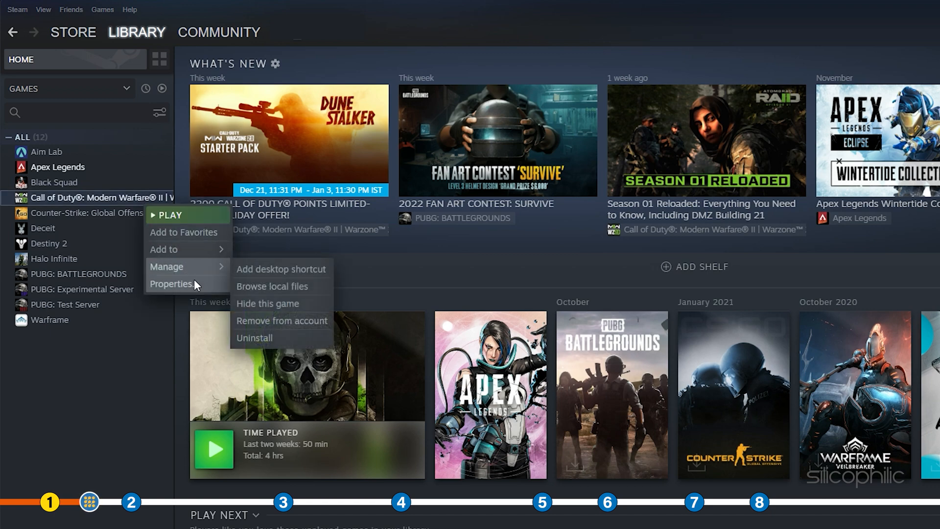
{"action": "left_click", "coordinate": [170, 284]}
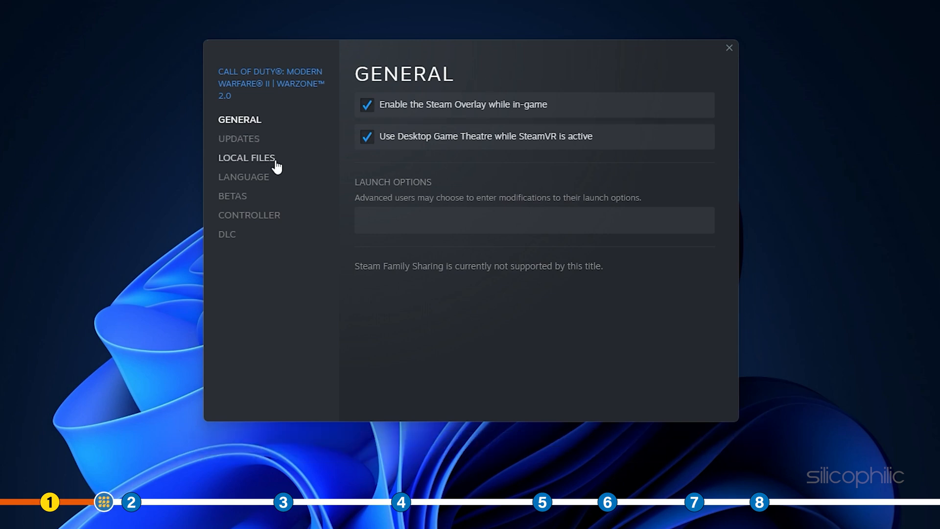
Step: Verify integrity of the game files from Local Files so all 710 validate, then close Steam
{"action": "left_click", "coordinate": [247, 158]}
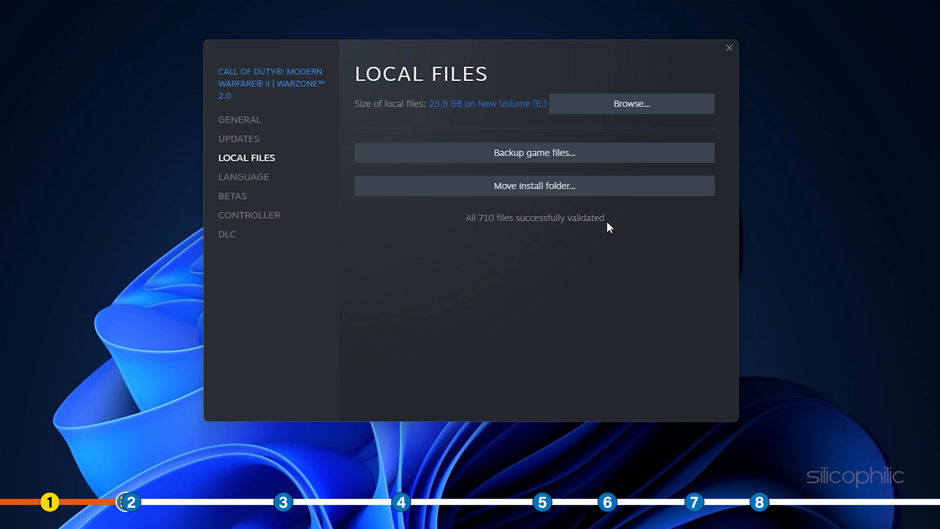
{"action": "left_click", "coordinate": [728, 49]}
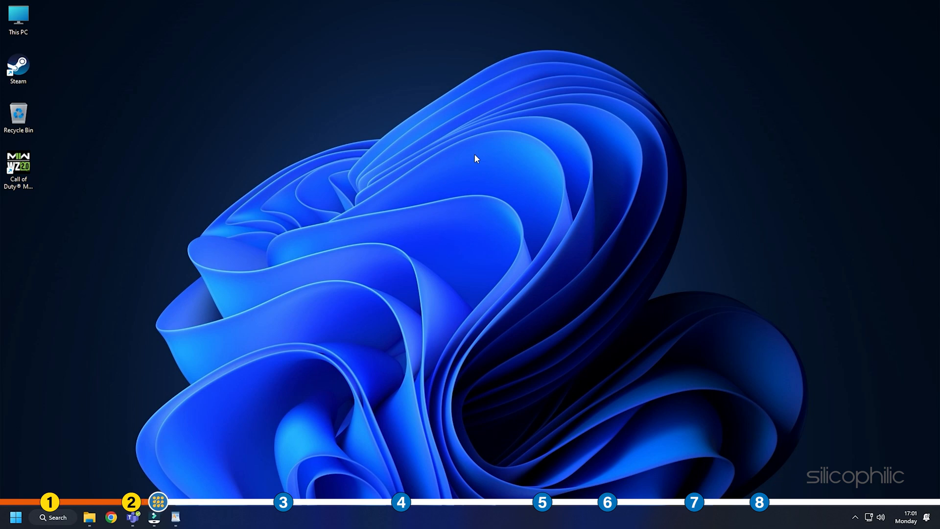
Step: Launch System Configuration via msconfig from Run and show its Services list
{"action": "key", "text": "Win+r"}
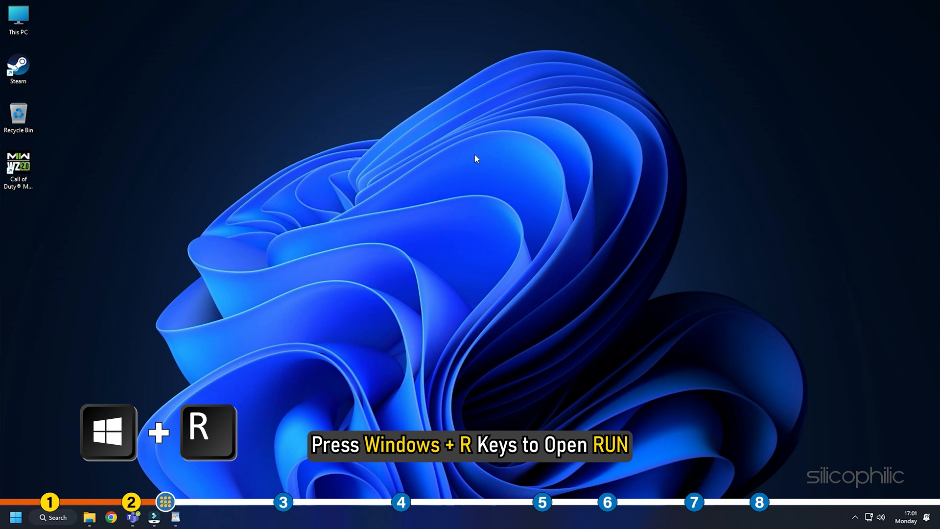
{"action": "key", "text": "Win+r"}
{"action": "type", "text": "msconfig"}
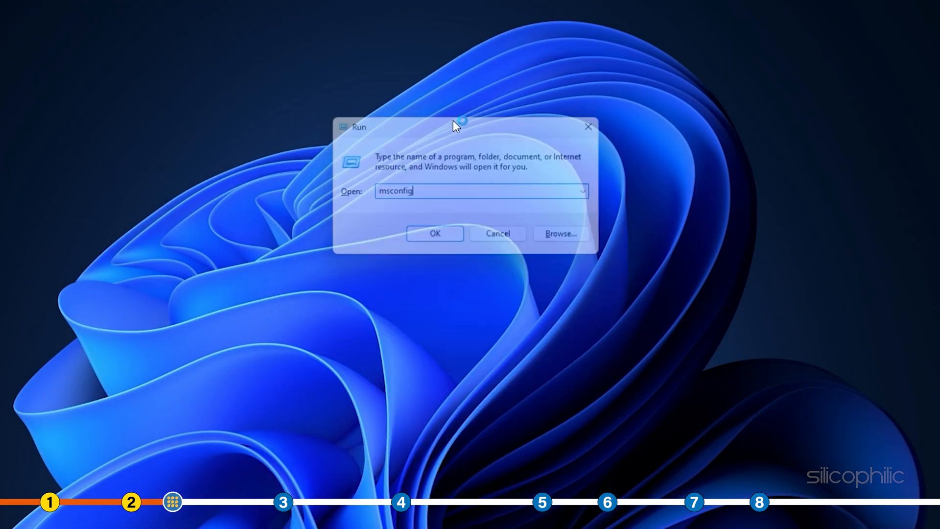
{"action": "left_click", "coordinate": [435, 233]}
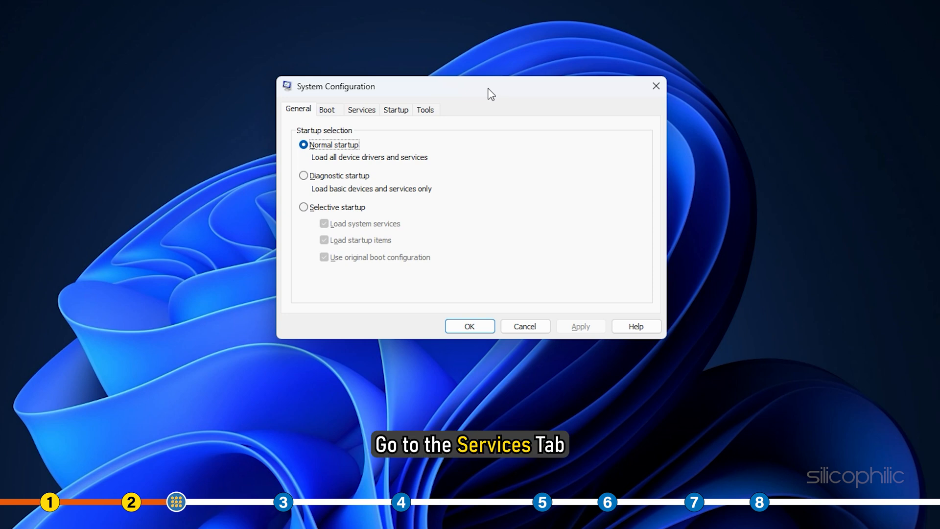
{"action": "left_click", "coordinate": [361, 109]}
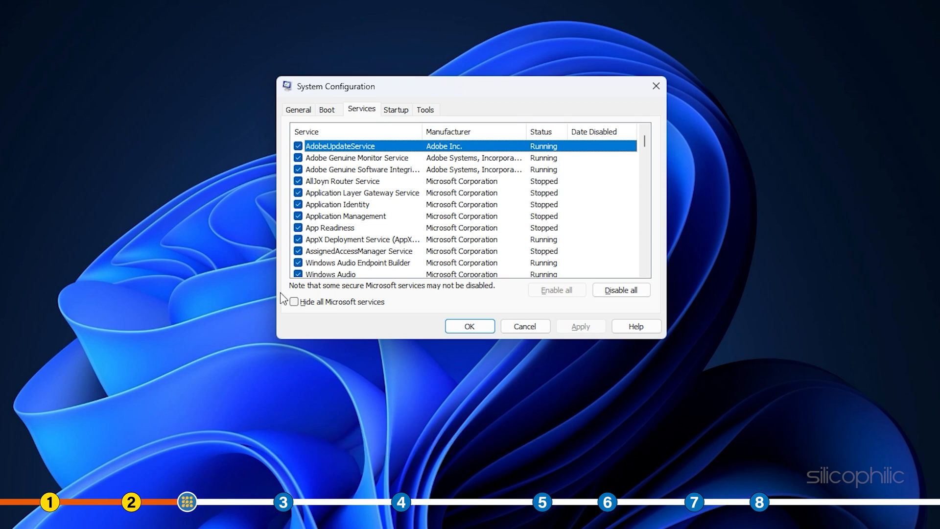
Step: Hide Microsoft services, disable all remaining services, apply, and dismiss the restart prompt
{"action": "left_click", "coordinate": [294, 302]}
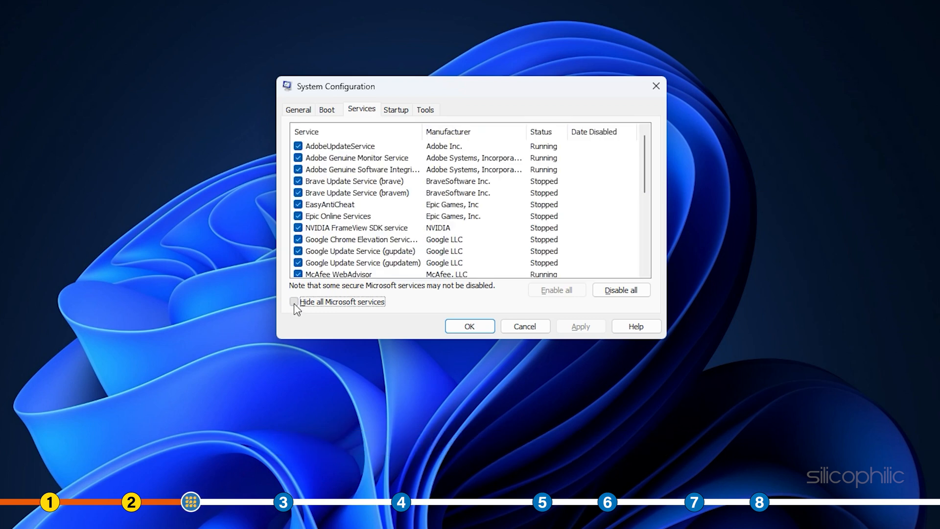
{"action": "left_click", "coordinate": [292, 302]}
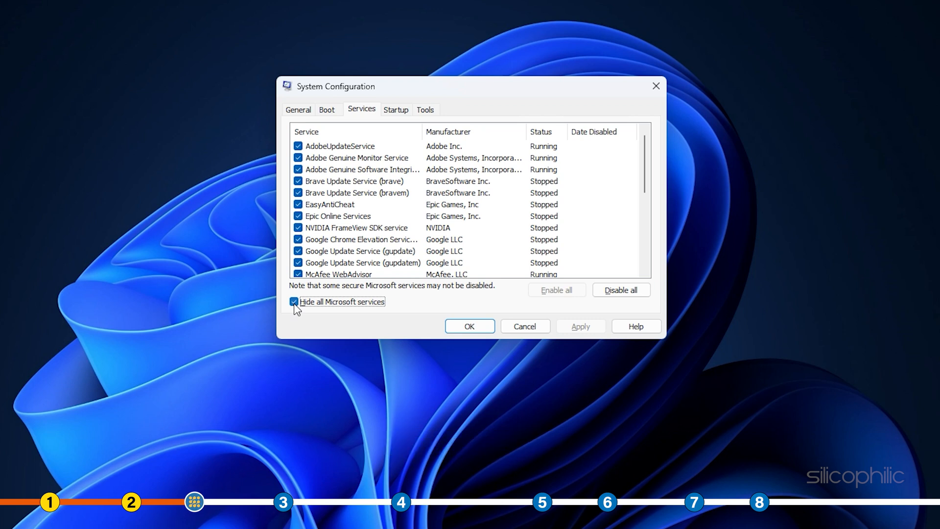
{"action": "left_click", "coordinate": [621, 290]}
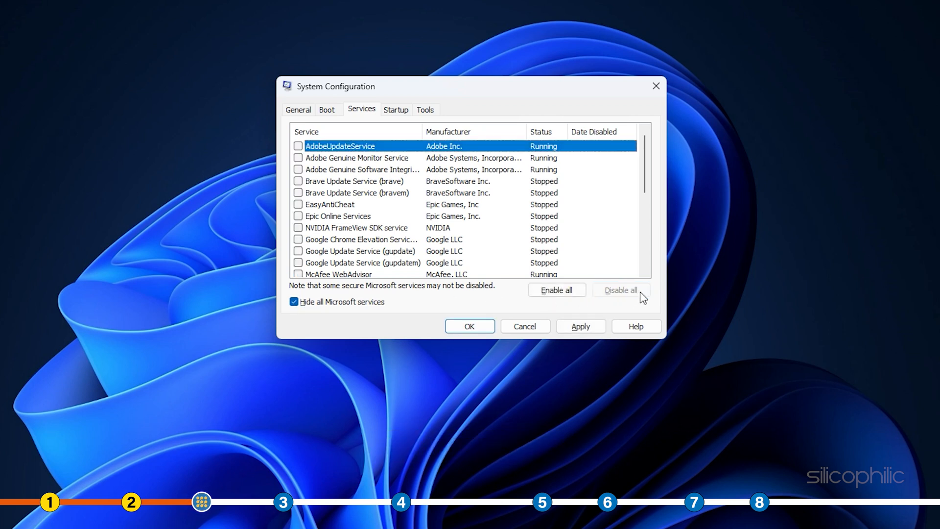
{"action": "left_click", "coordinate": [581, 326]}
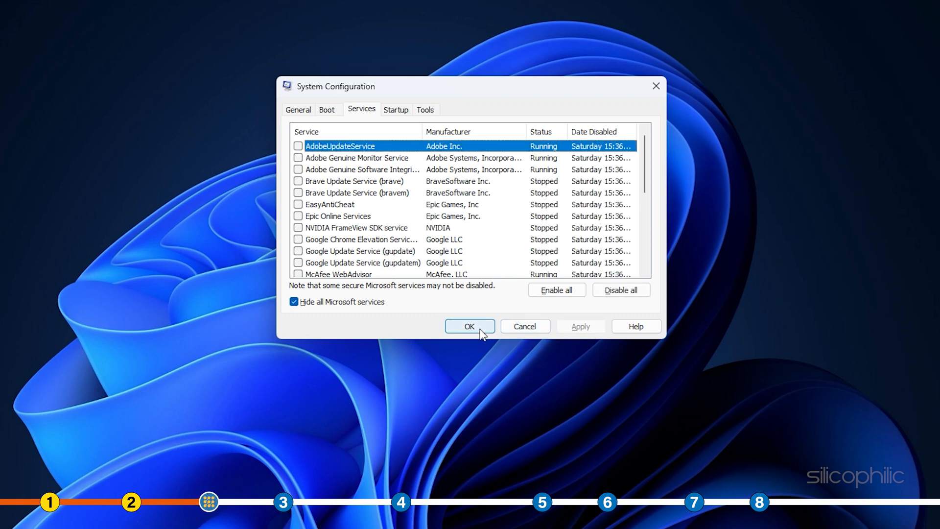
{"action": "left_click", "coordinate": [470, 326]}
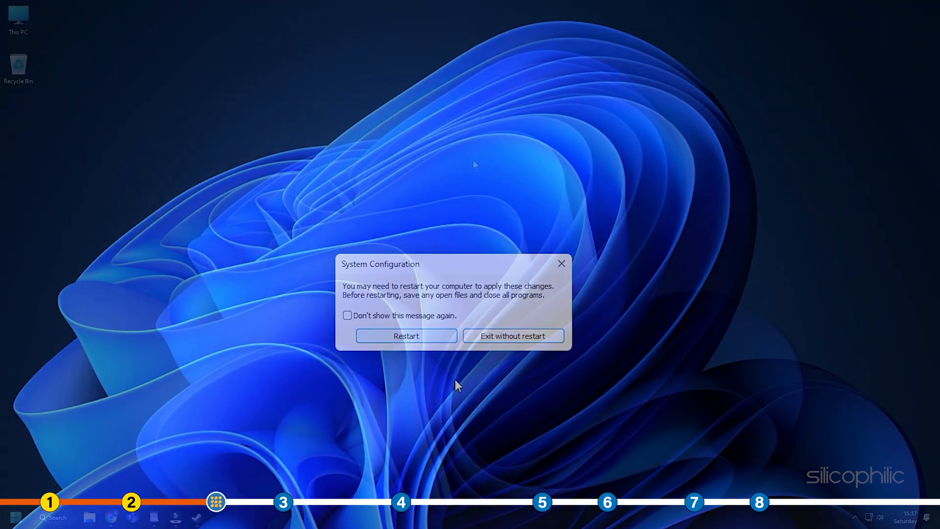
{"action": "left_click", "coordinate": [513, 335]}
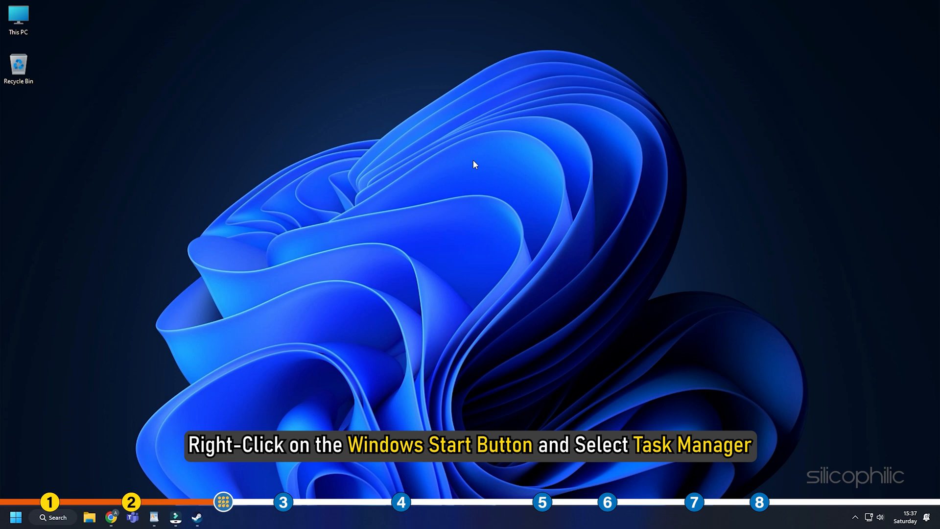
Step: Bring up Task Manager from the Start button menu and show Startup apps
{"action": "right_click", "coordinate": [19, 517]}
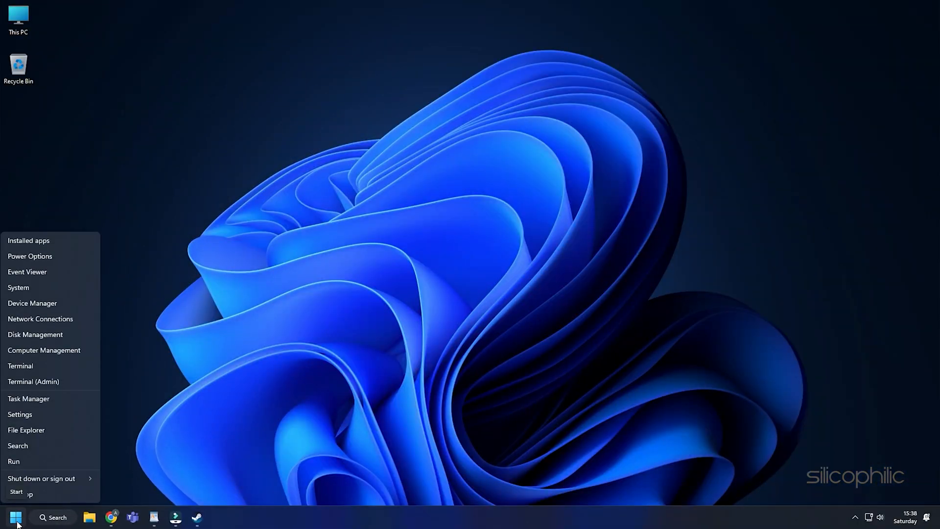
{"action": "left_click", "coordinate": [28, 398]}
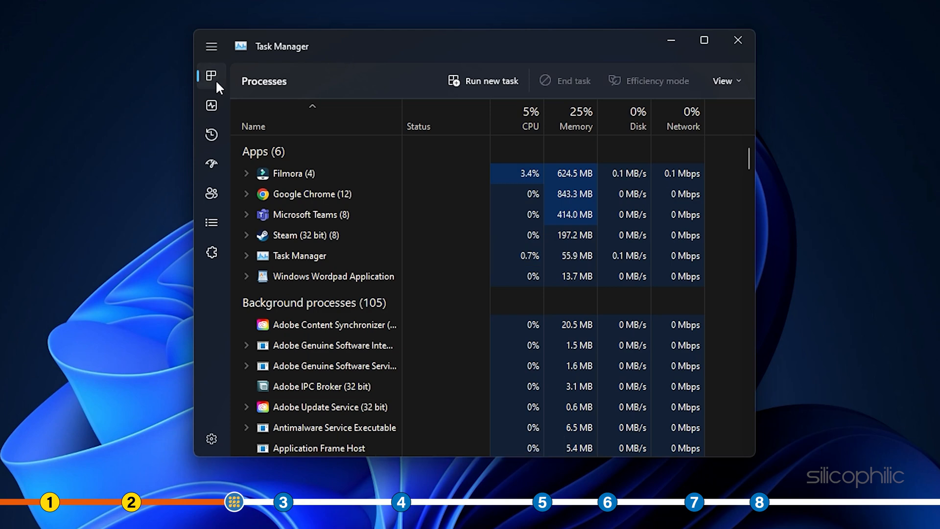
{"action": "mouse_move", "coordinate": [212, 162]}
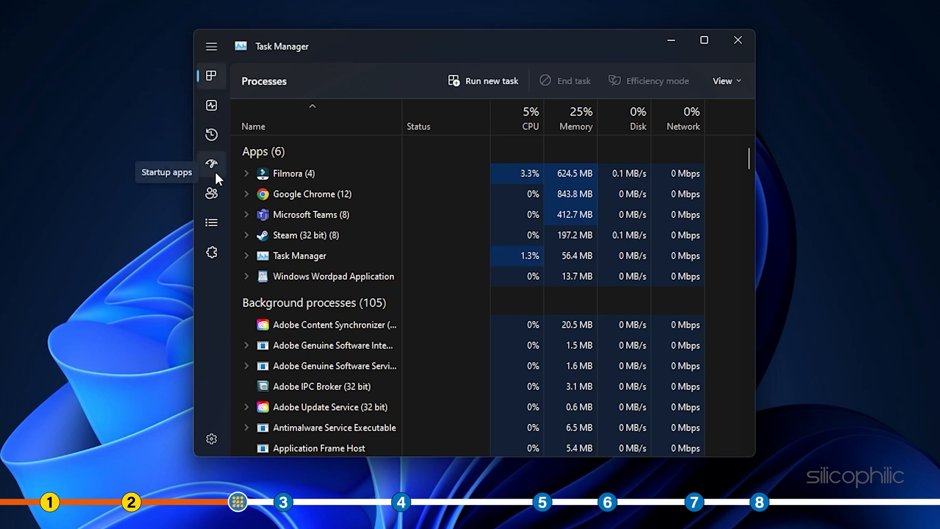
{"action": "left_click", "coordinate": [212, 161]}
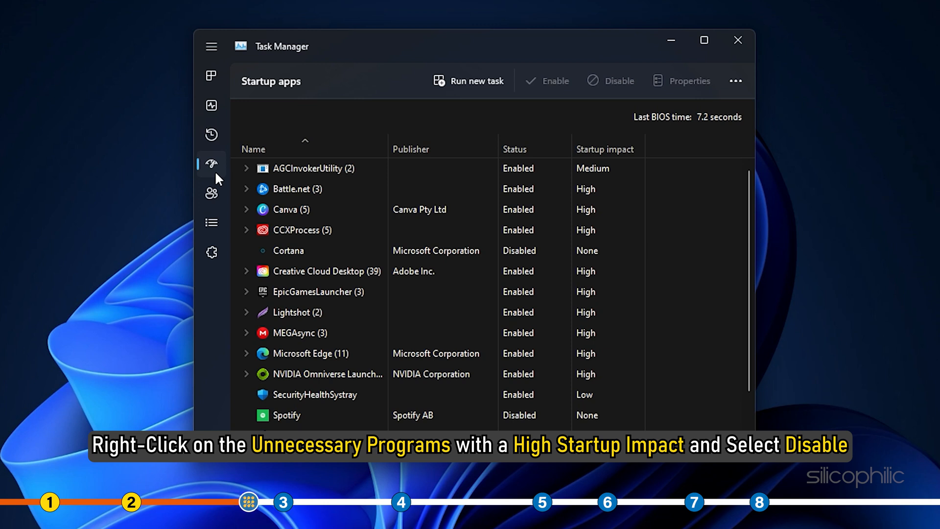
Step: Disable Canva and CCXProcess as high-impact startup entries
{"action": "right_click", "coordinate": [309, 209]}
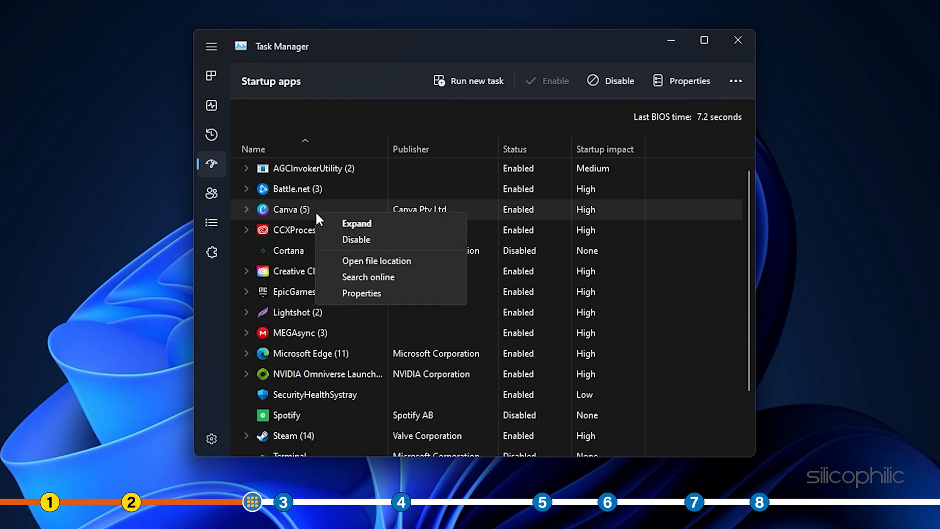
{"action": "left_click", "coordinate": [357, 239]}
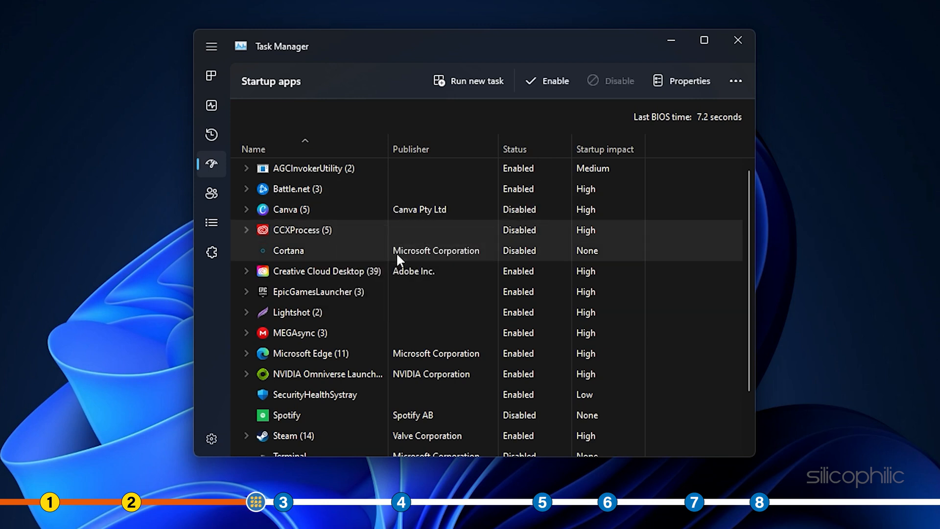
{"action": "right_click", "coordinate": [318, 292]}
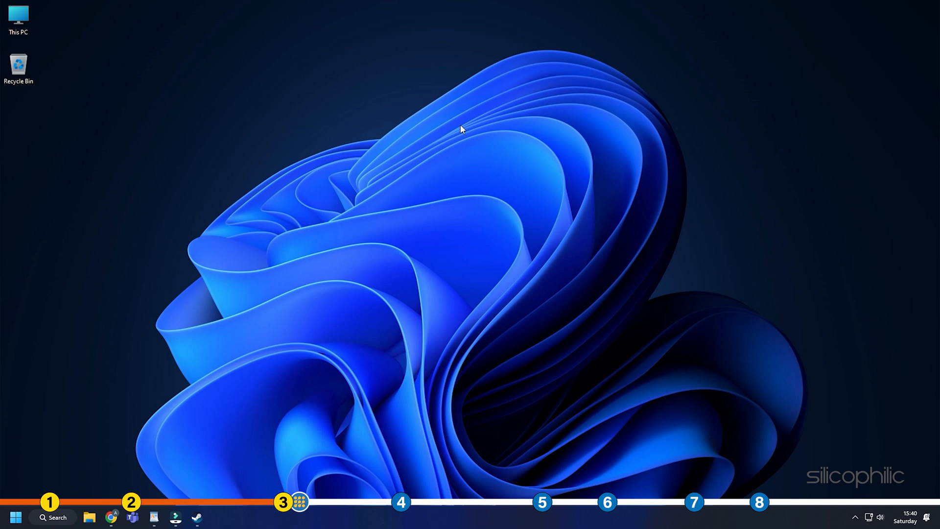
Step: Go to Steam's Downloads settings page
{"action": "left_click", "coordinate": [193, 515]}
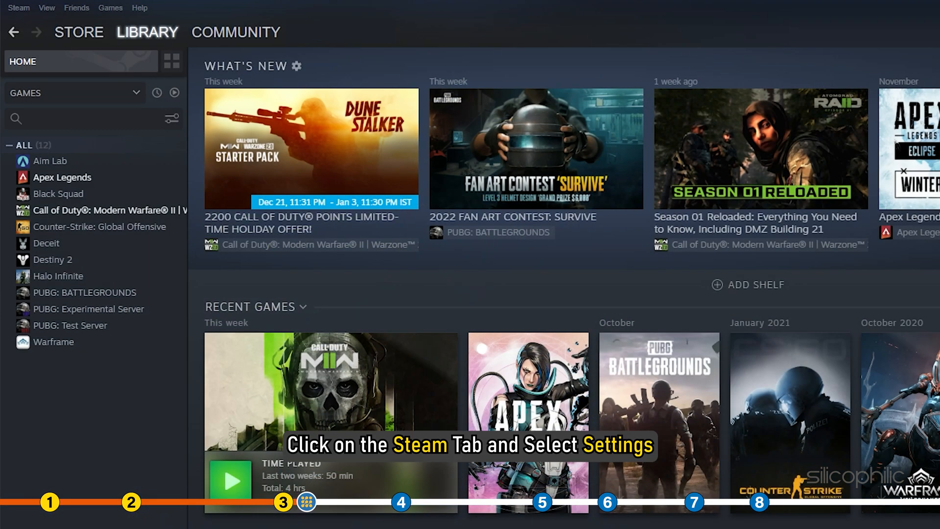
{"action": "left_click", "coordinate": [21, 7]}
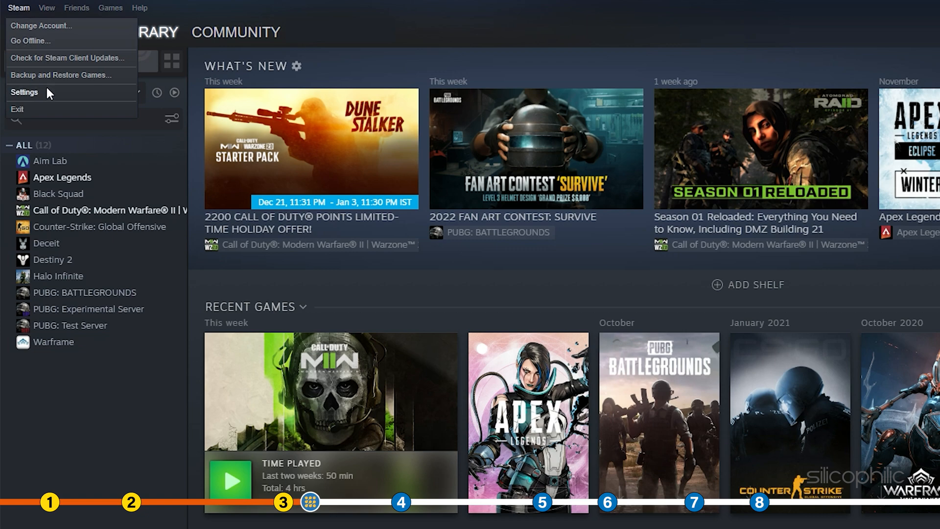
{"action": "left_click", "coordinate": [24, 92]}
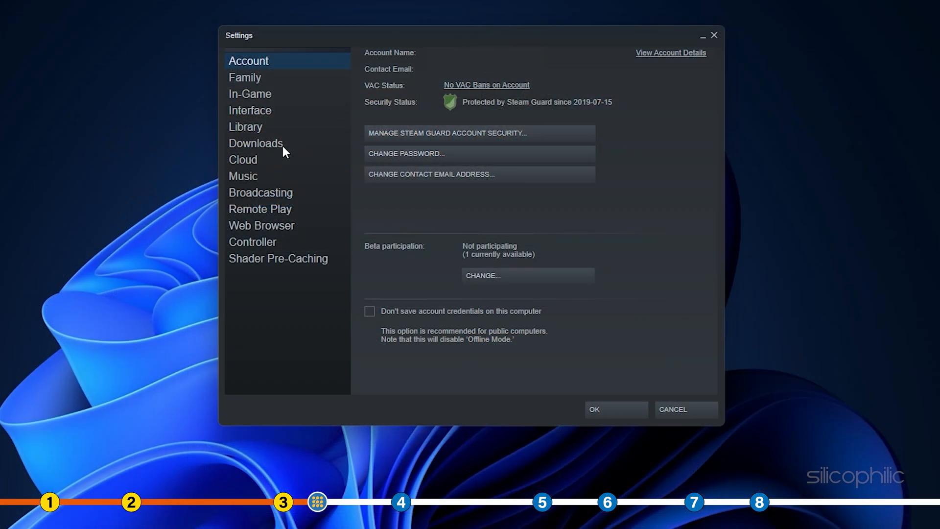
{"action": "left_click", "coordinate": [255, 143]}
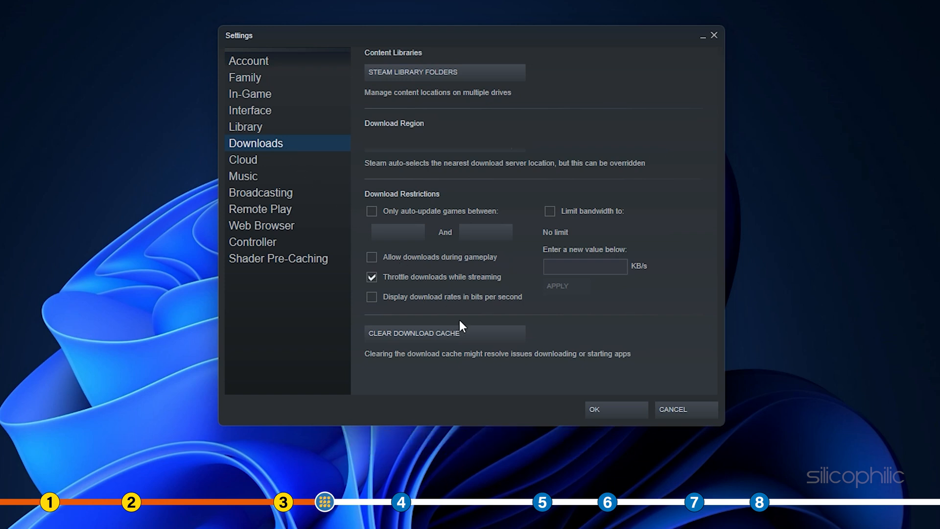
Step: Clear the local download cache and confirm
{"action": "left_click", "coordinate": [414, 333]}
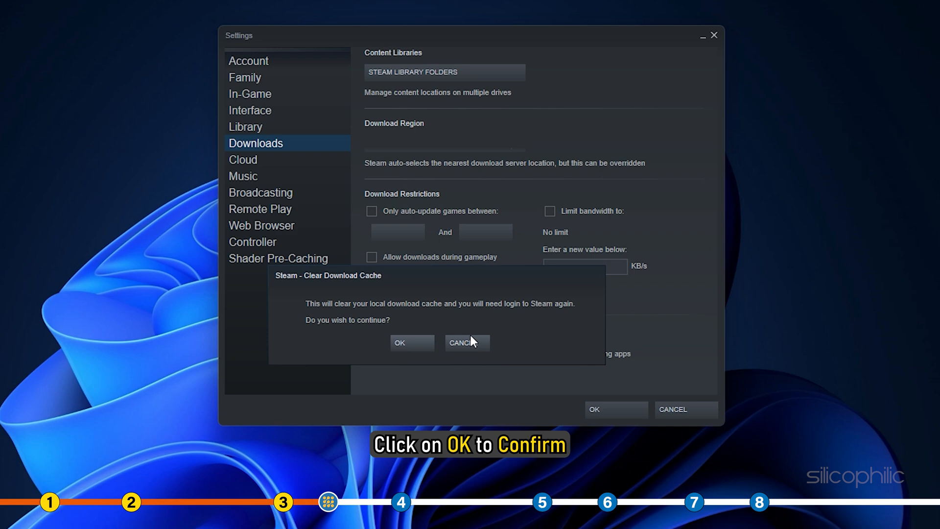
{"action": "left_click", "coordinate": [399, 342]}
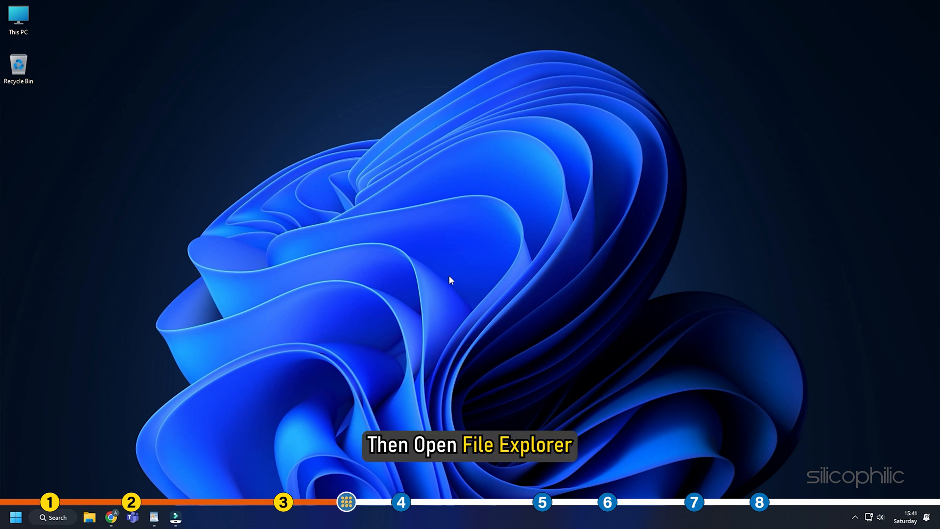
Step: Delete the Call of Duty folder from Documents and move on to Windows Defender Firewall settings
{"action": "left_click", "coordinate": [88, 516]}
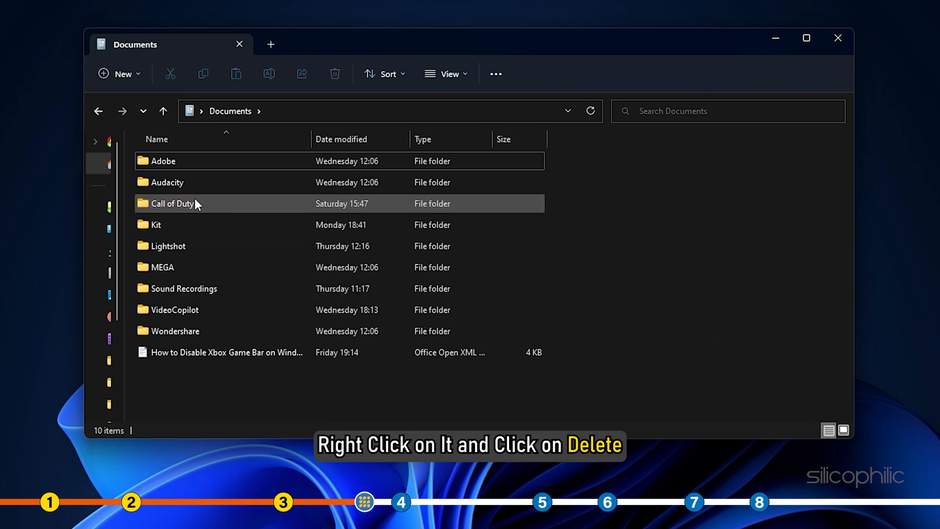
{"action": "right_click", "coordinate": [176, 203]}
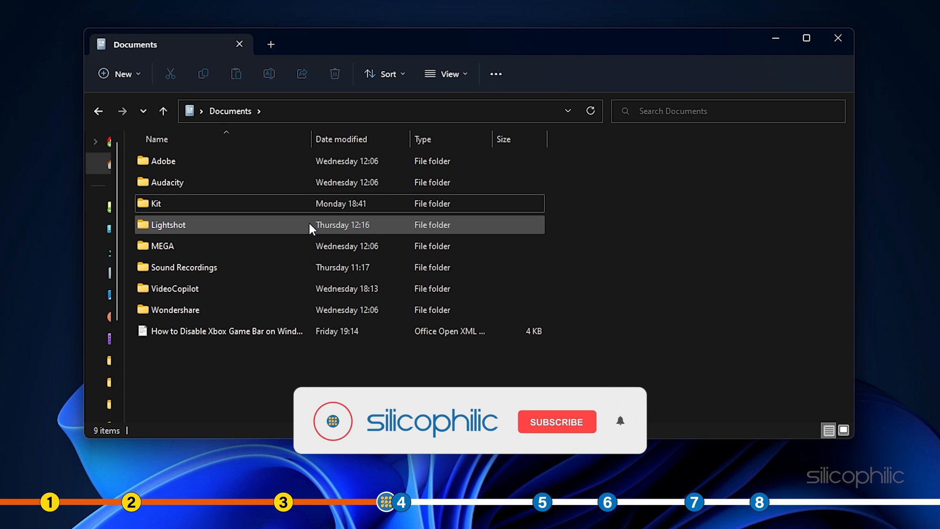
{"action": "left_click", "coordinate": [556, 421]}
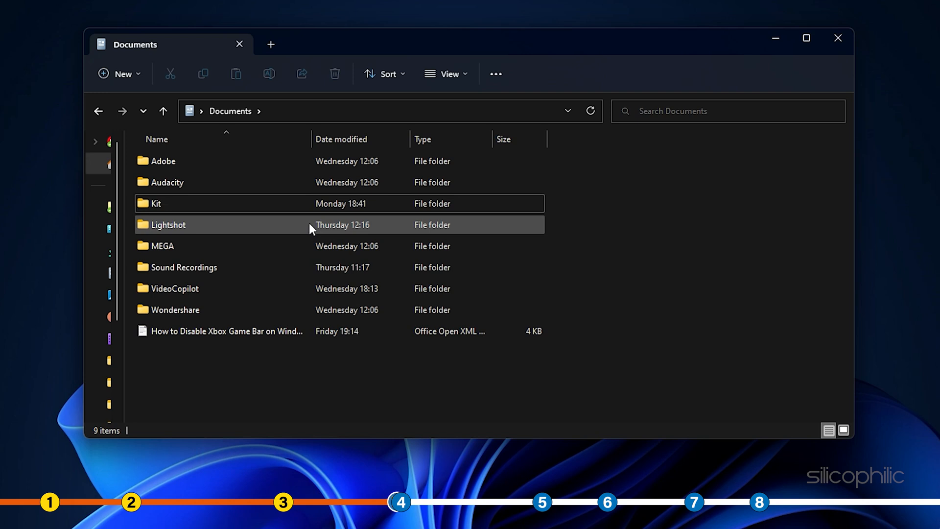
{"action": "left_click", "coordinate": [837, 39]}
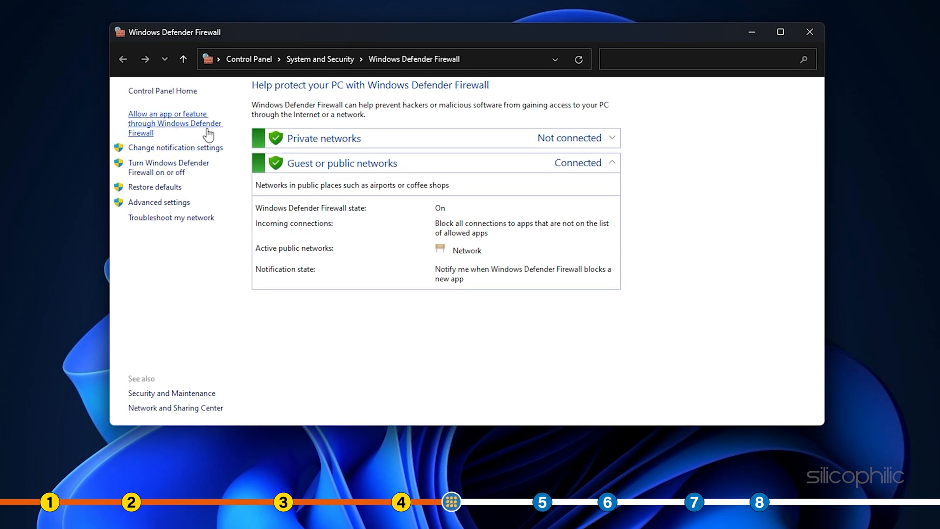
Step: Unlock the firewall's allowed-apps list and start adding another app
{"action": "left_click", "coordinate": [174, 124]}
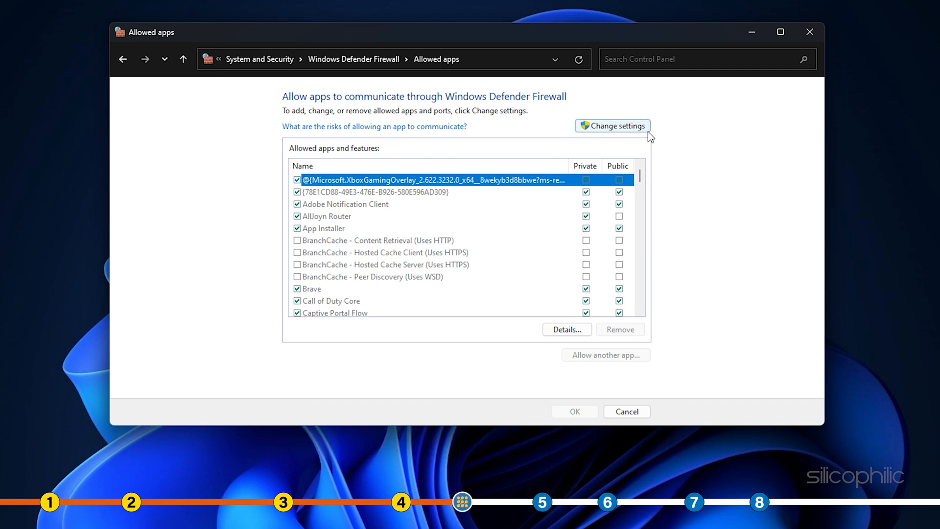
{"action": "left_click", "coordinate": [612, 125]}
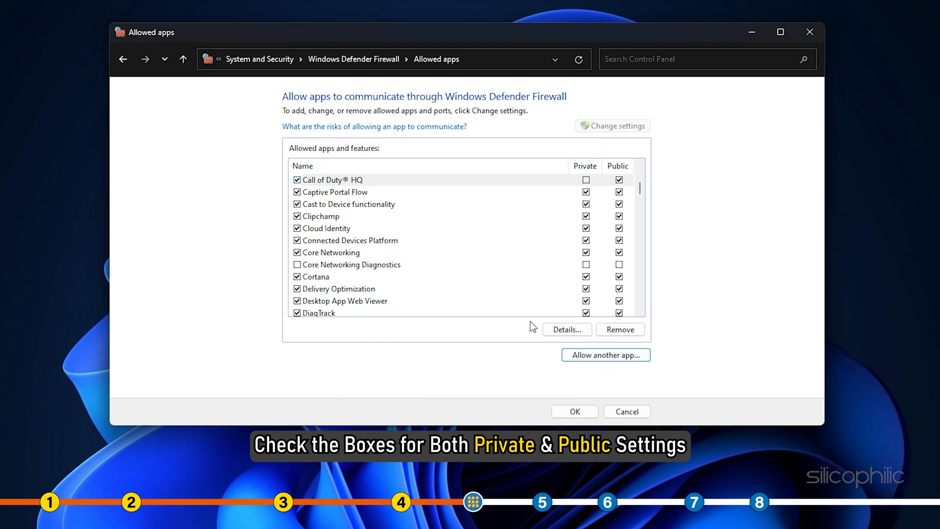
{"action": "left_click", "coordinate": [585, 180]}
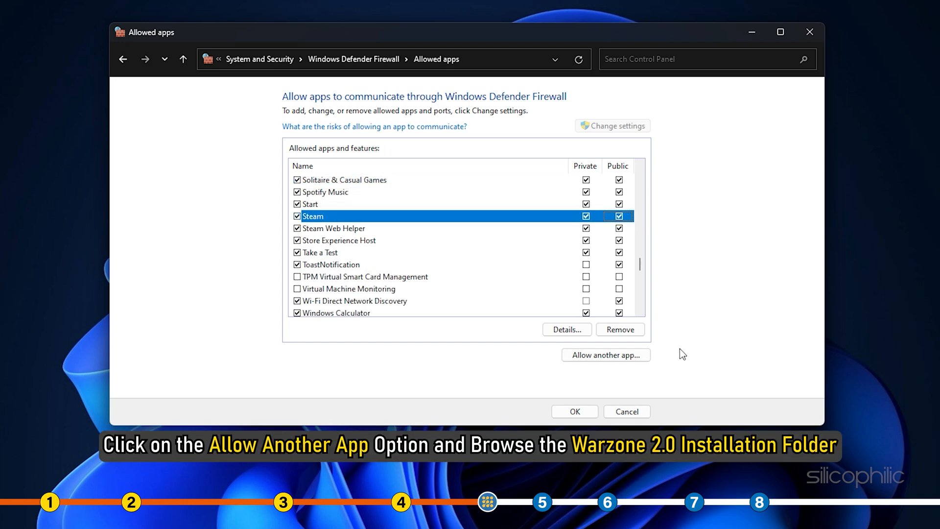
{"action": "left_click", "coordinate": [605, 356]}
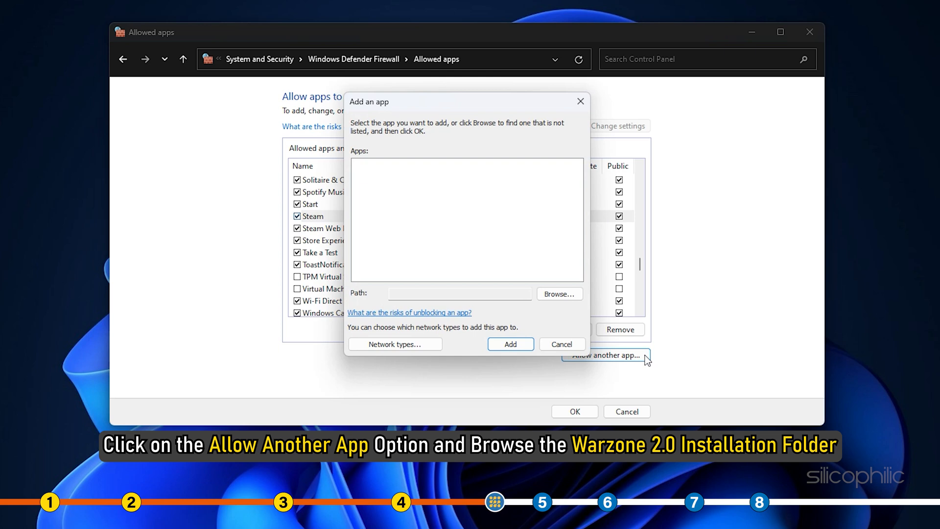
Step: Browse to the Warzone 2.0 cod executable, add Call of Duty HQ, and allow it on private and public networks
{"action": "left_click", "coordinate": [559, 293]}
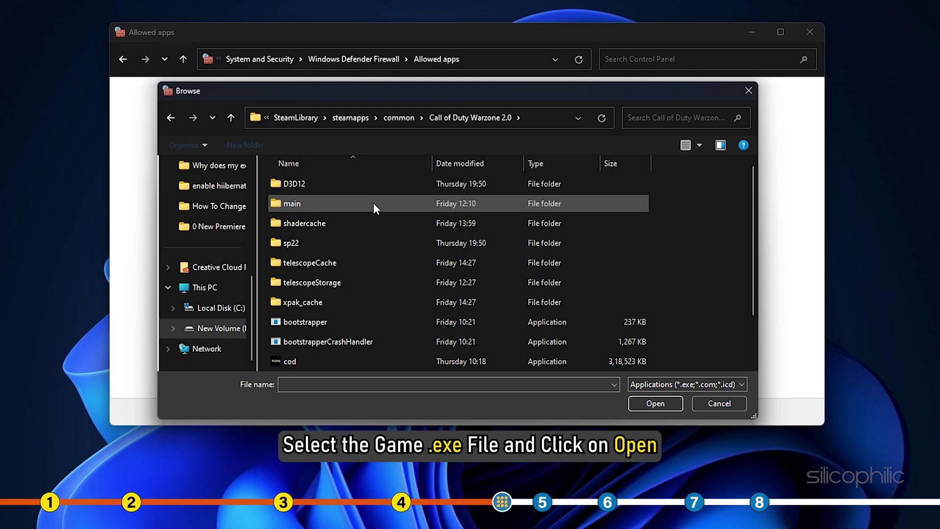
{"action": "scroll", "scroll_direction": "down", "scroll_amount": 3}
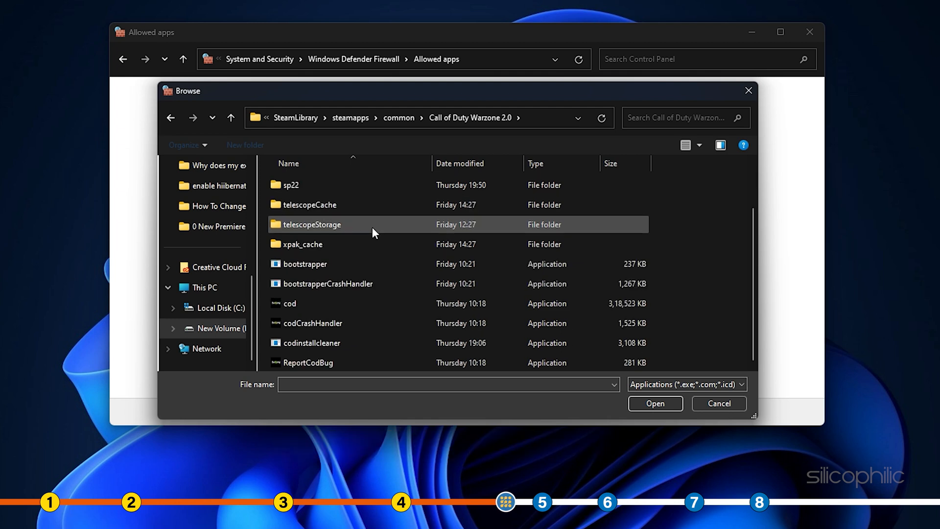
{"action": "left_click", "coordinate": [289, 303]}
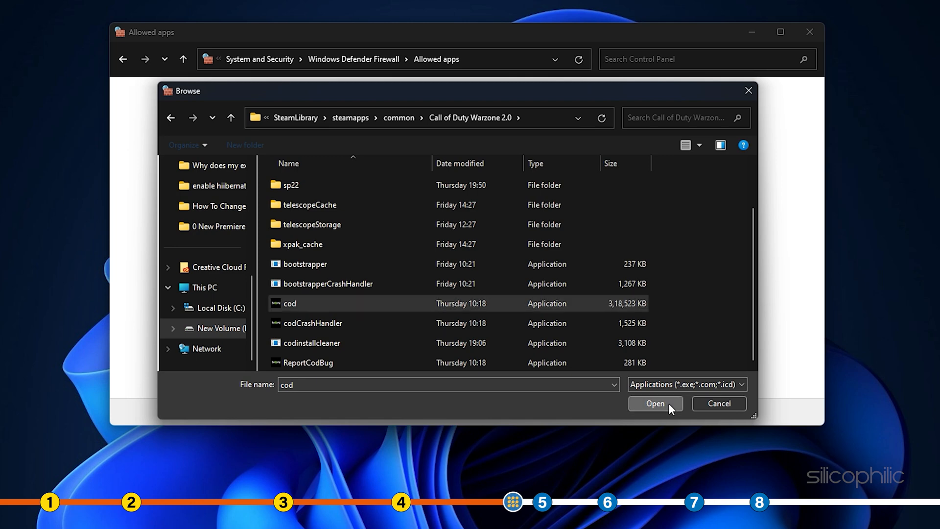
{"action": "left_click", "coordinate": [655, 403]}
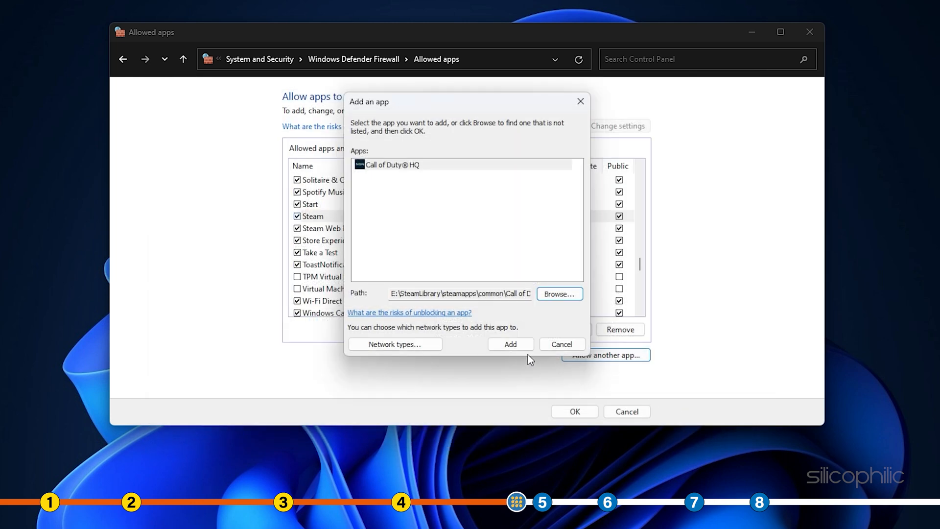
{"action": "left_click", "coordinate": [510, 343]}
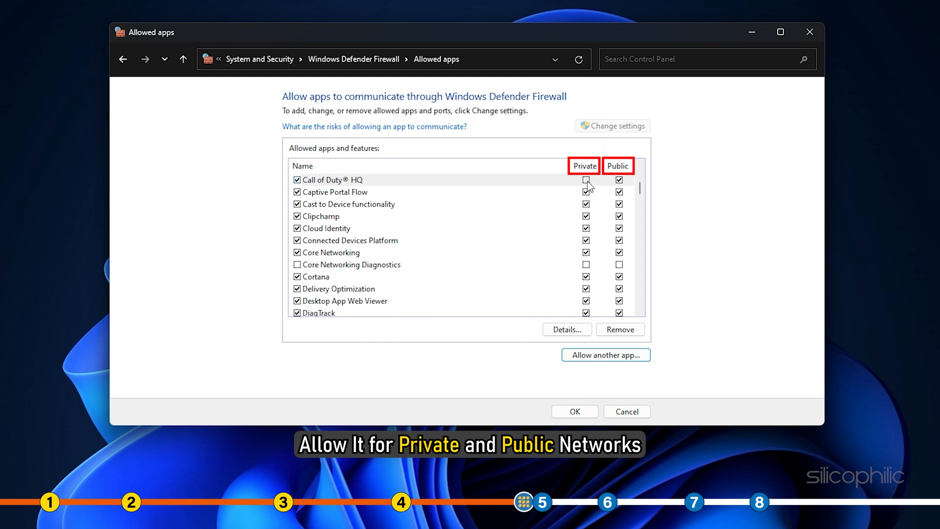
{"action": "left_click", "coordinate": [585, 180]}
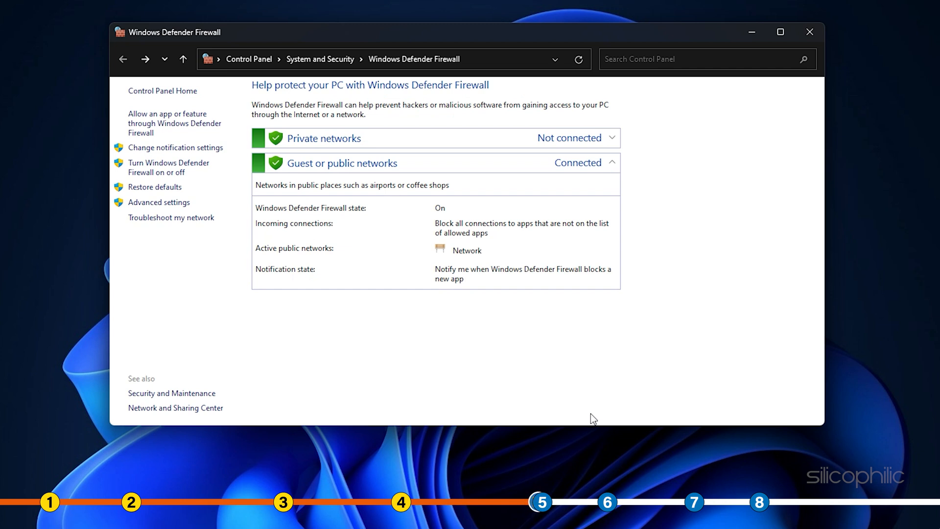
Step: Turn Windows Defender Firewall off for private and public networks, confirm, and close the window
{"action": "left_click", "coordinate": [809, 31]}
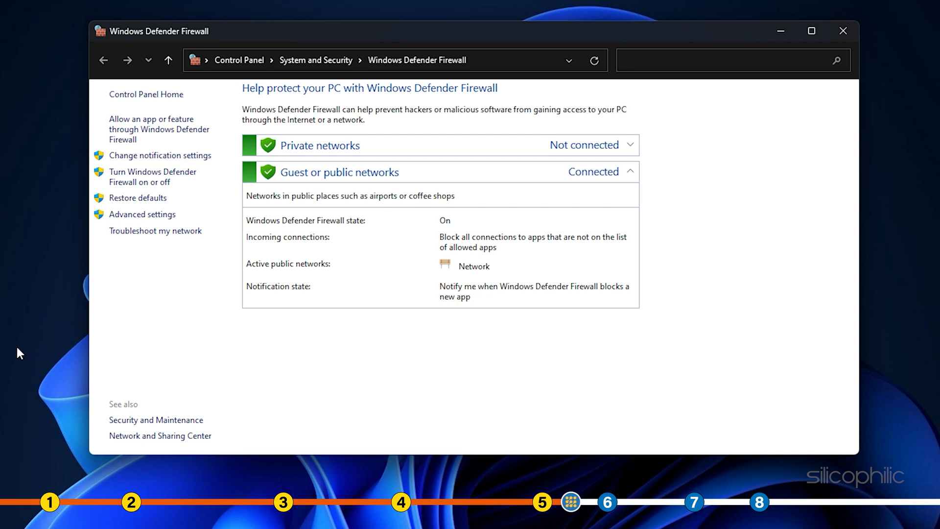
{"action": "left_click", "coordinate": [152, 171]}
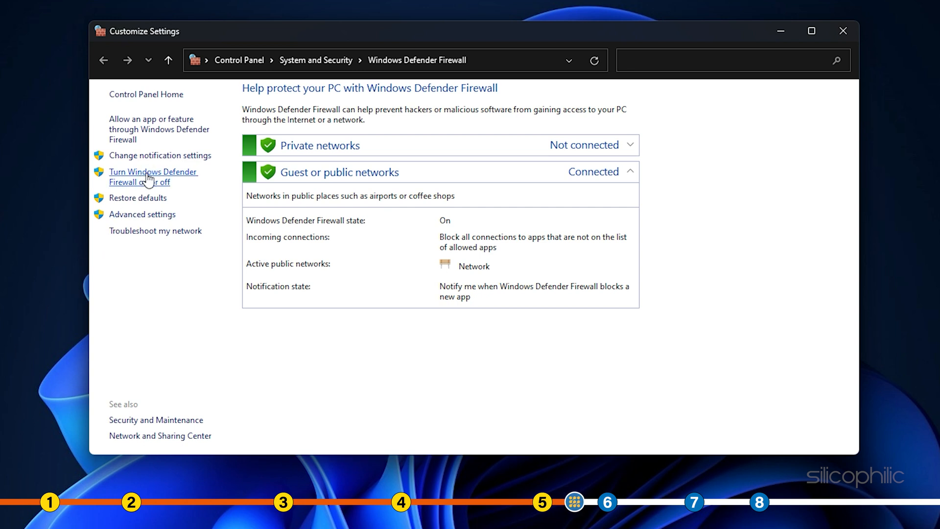
{"action": "left_click", "coordinate": [147, 176]}
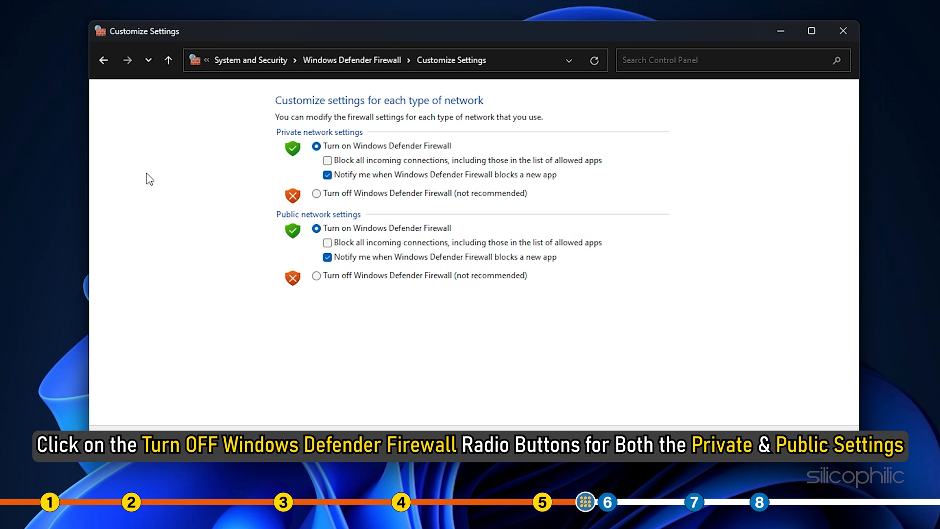
{"action": "left_click", "coordinate": [315, 193]}
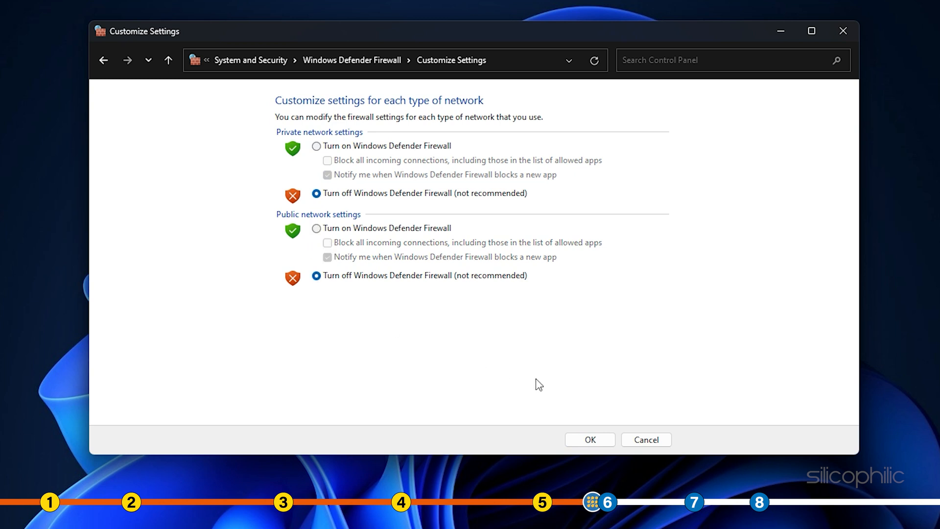
{"action": "left_click", "coordinate": [589, 439]}
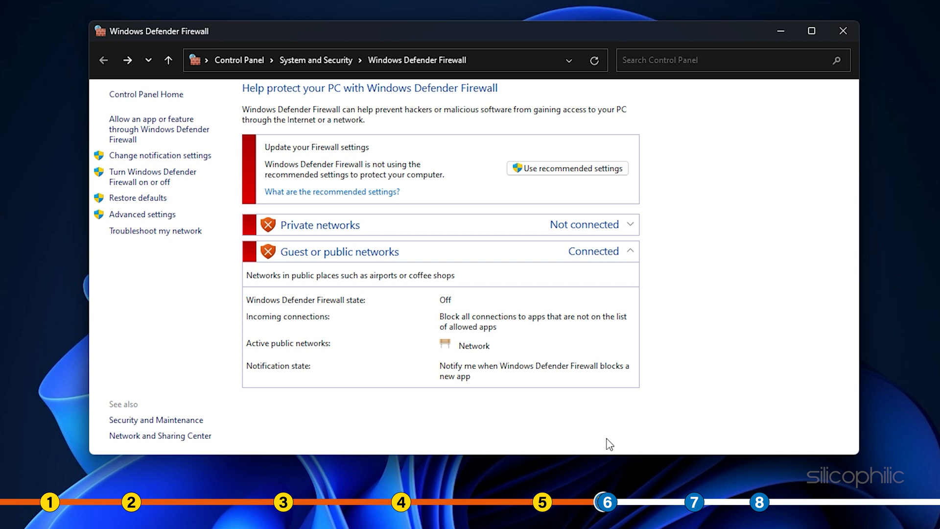
{"action": "left_click", "coordinate": [842, 30]}
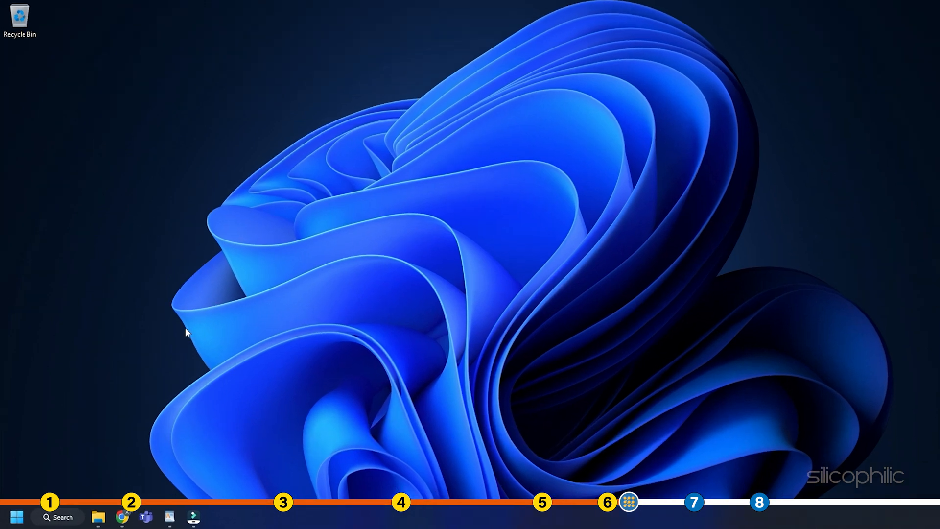
Step: Launch Device Manager from the Start button menu and expand Display adapters
{"action": "right_click", "coordinate": [20, 517]}
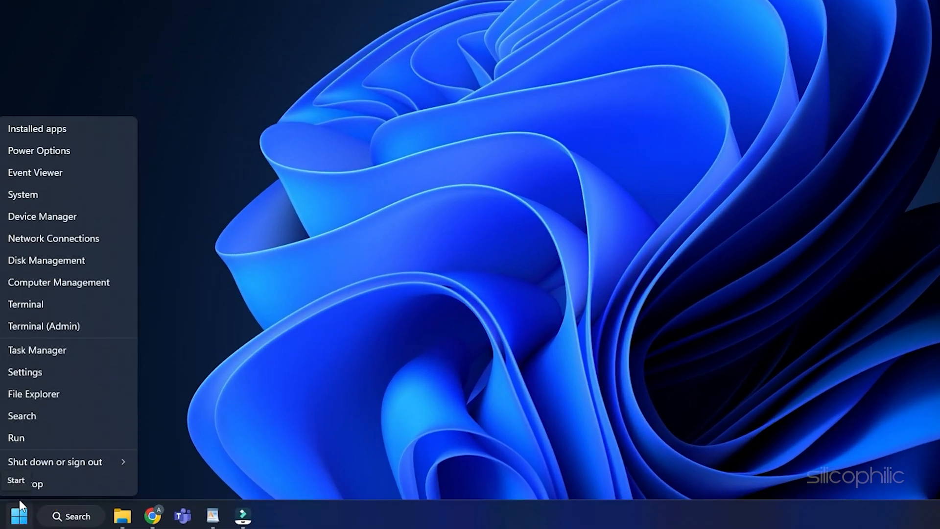
{"action": "left_click", "coordinate": [42, 217]}
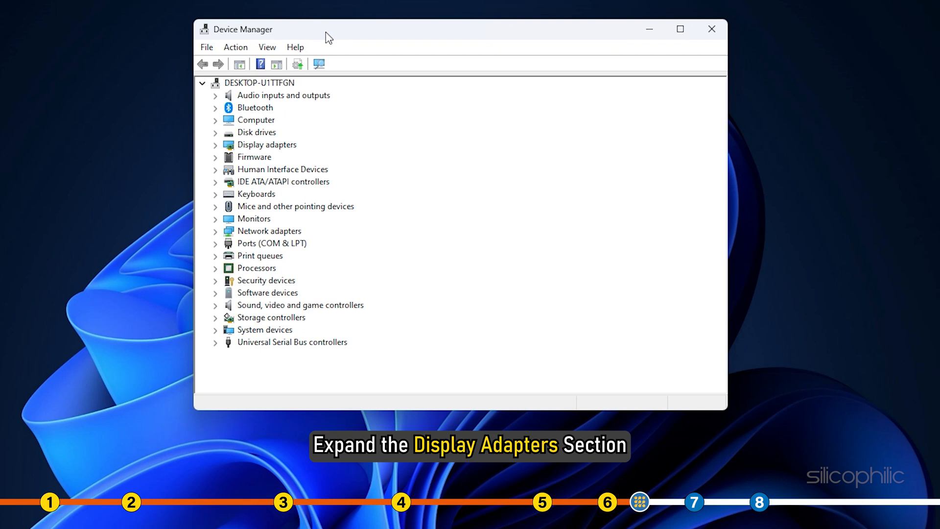
{"action": "left_click", "coordinate": [216, 145]}
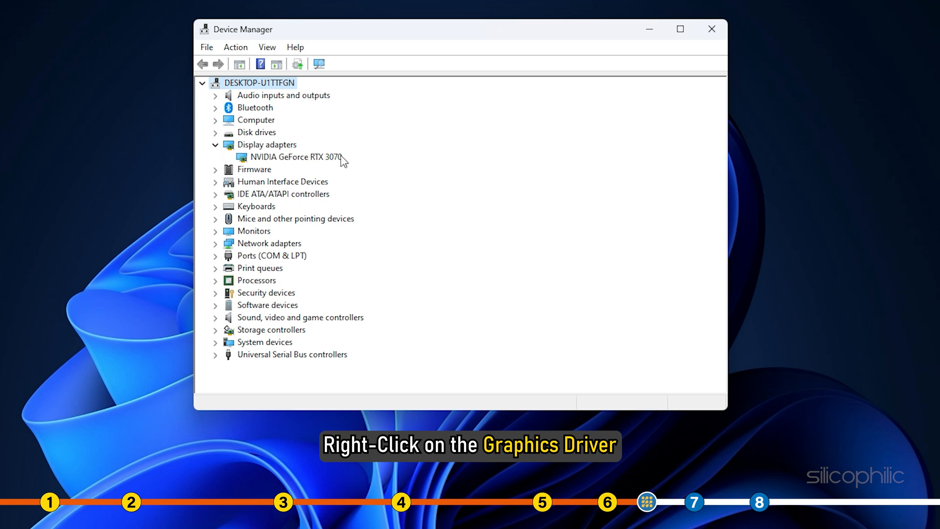
Step: Update the NVIDIA GeForce RTX 3070 driver, letting Windows search automatically
{"action": "right_click", "coordinate": [294, 157]}
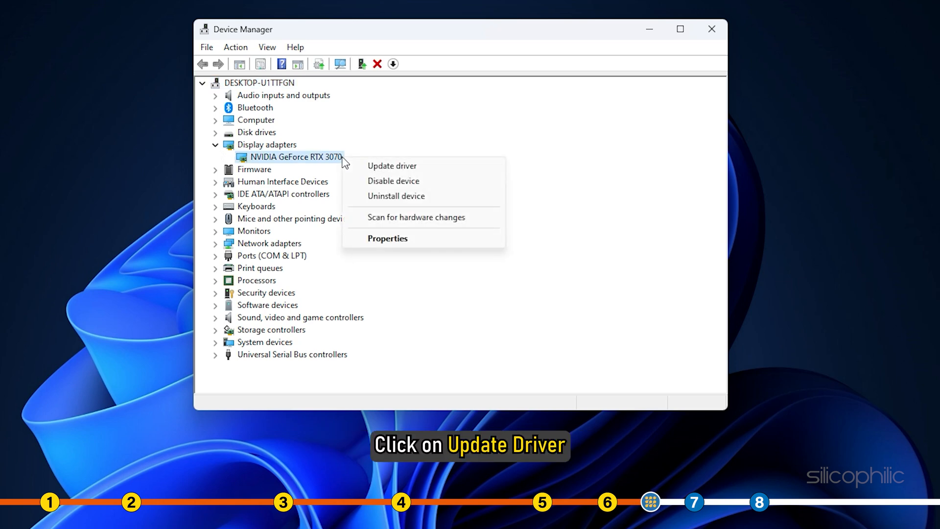
{"action": "mouse_move", "coordinate": [418, 168]}
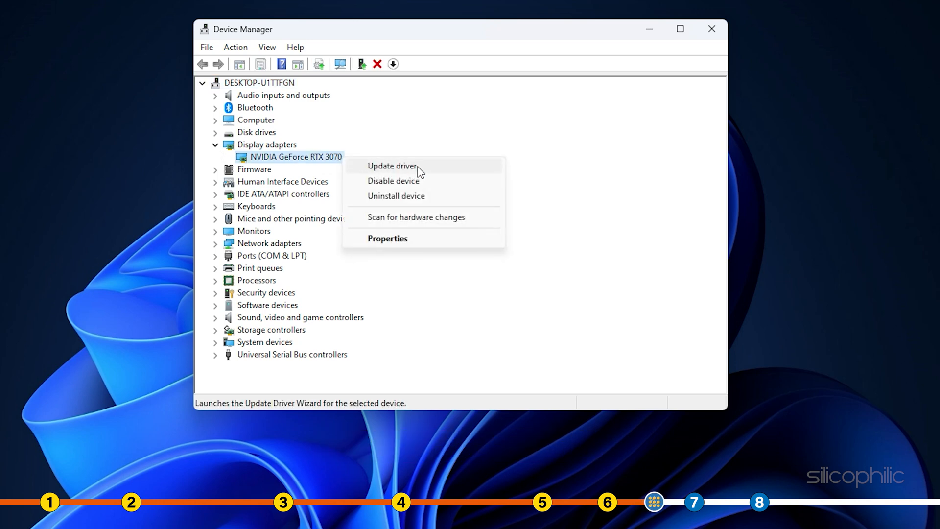
{"action": "left_click", "coordinate": [392, 165]}
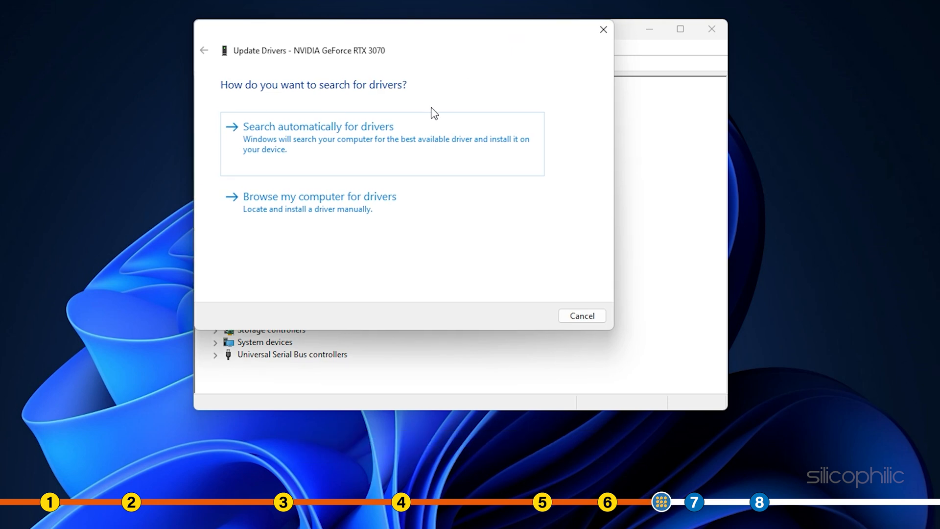
{"action": "left_click", "coordinate": [319, 126]}
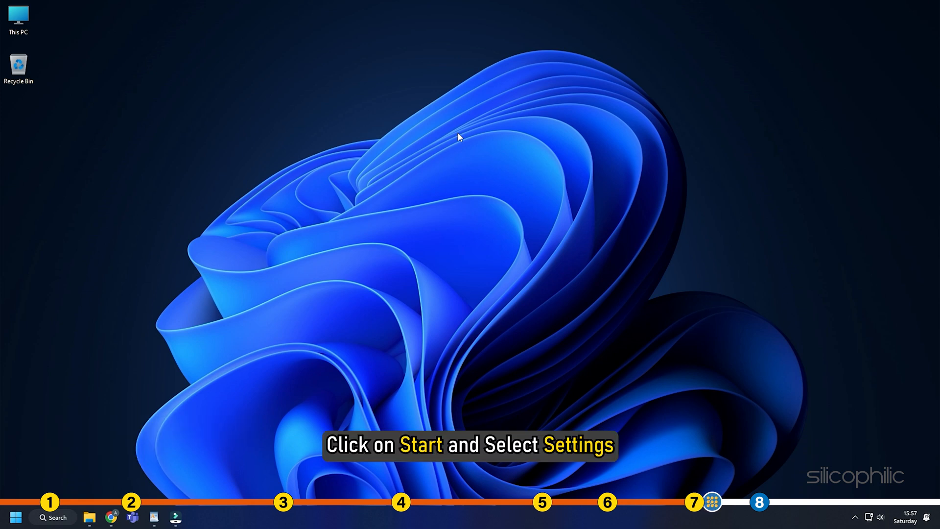
Step: Check for updates in Settings > Windows Update, confirming the PC is up to date
{"action": "left_click", "coordinate": [18, 516]}
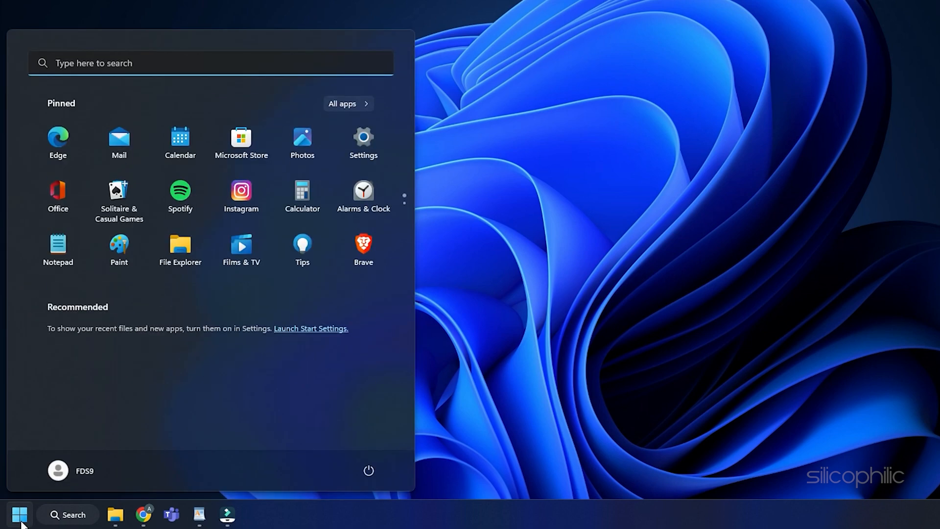
{"action": "mouse_move", "coordinate": [383, 147]}
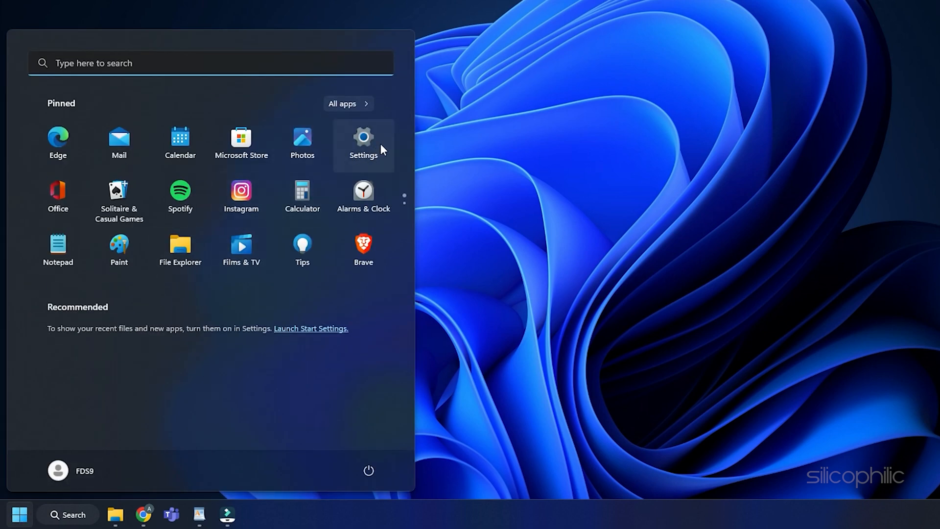
{"action": "left_click", "coordinate": [363, 139]}
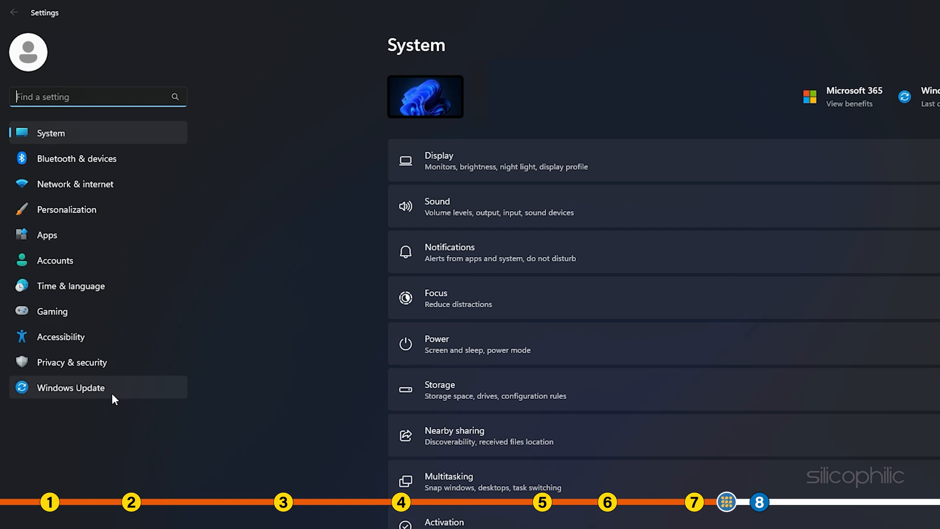
{"action": "left_click", "coordinate": [71, 387]}
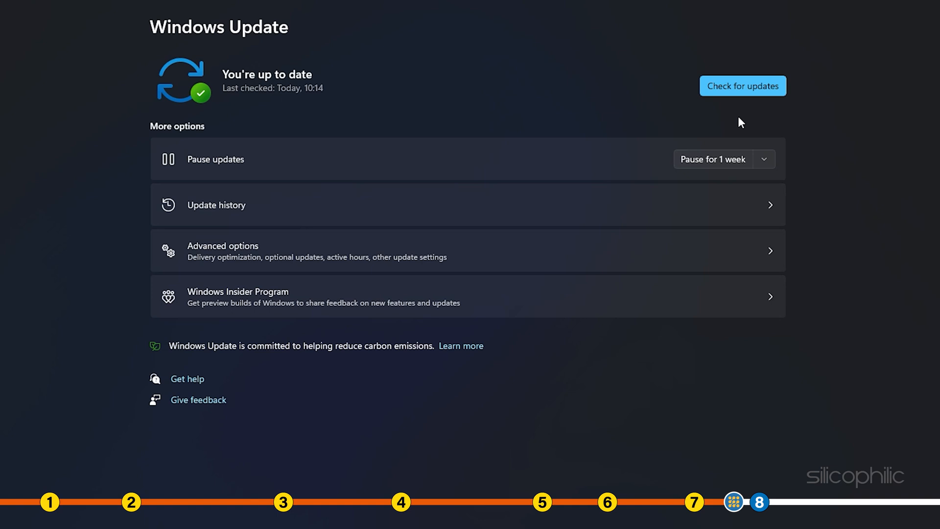
{"action": "left_click", "coordinate": [742, 86]}
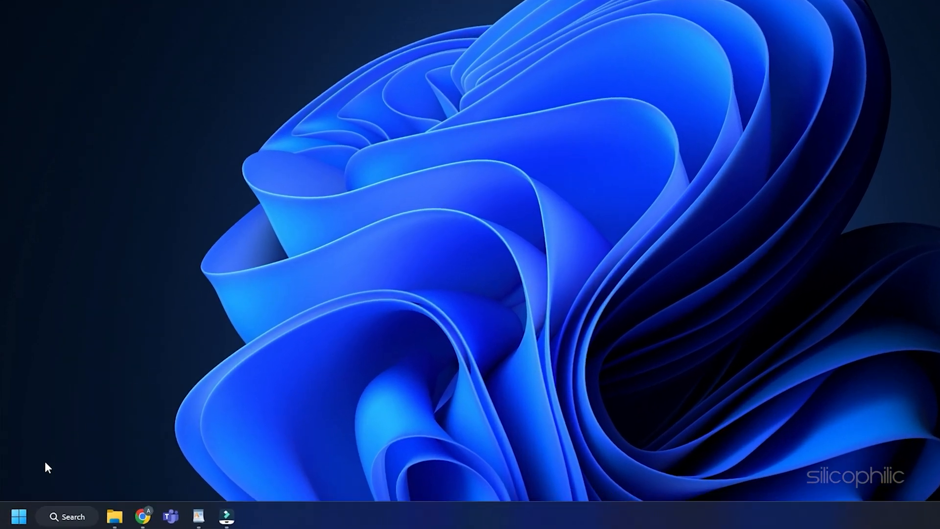
Step: Scroll the Installed apps list in Settings down to Call of Duty
{"action": "left_click", "coordinate": [19, 516]}
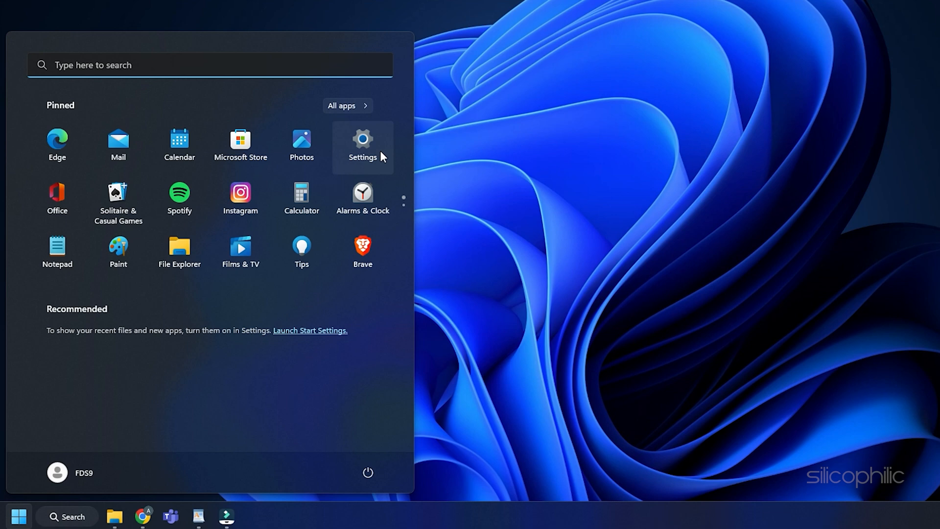
{"action": "left_click", "coordinate": [363, 141]}
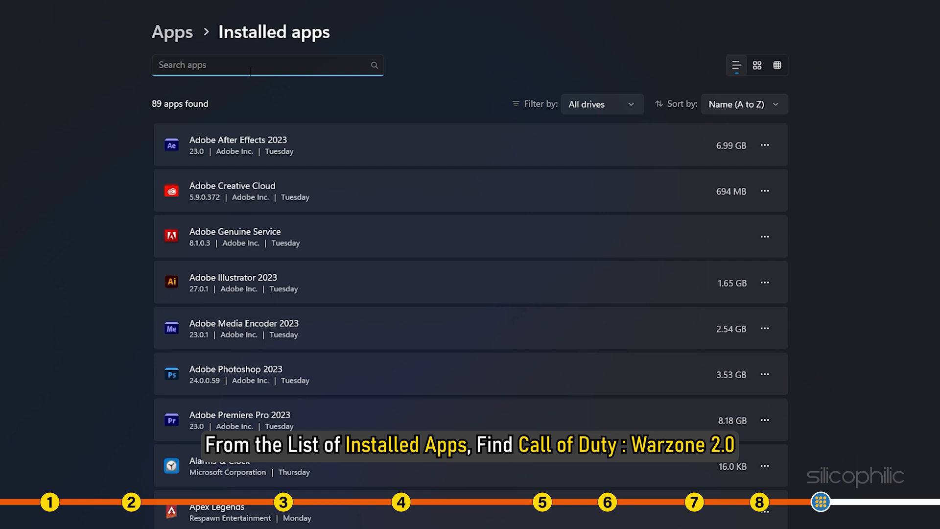
{"action": "scroll", "scroll_direction": "down", "scroll_amount": 3}
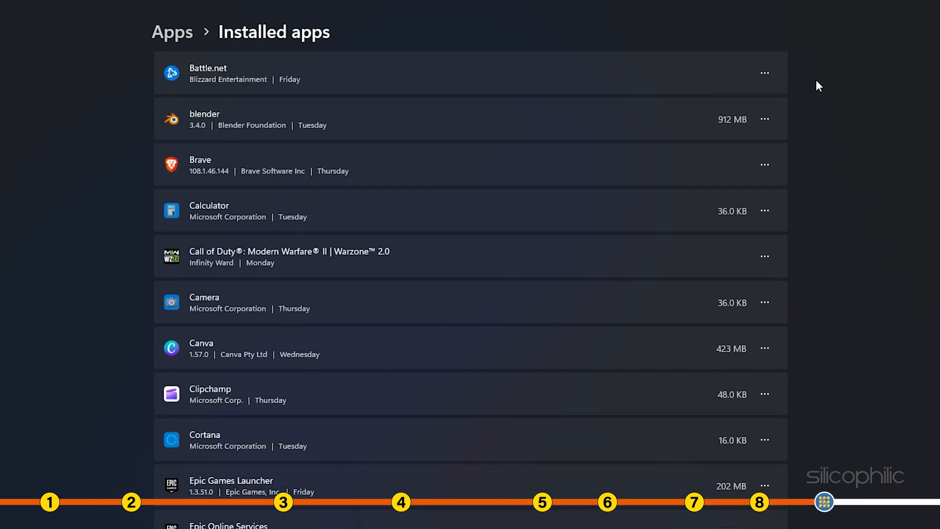
{"action": "scroll", "scroll_direction": "down", "scroll_amount": 3}
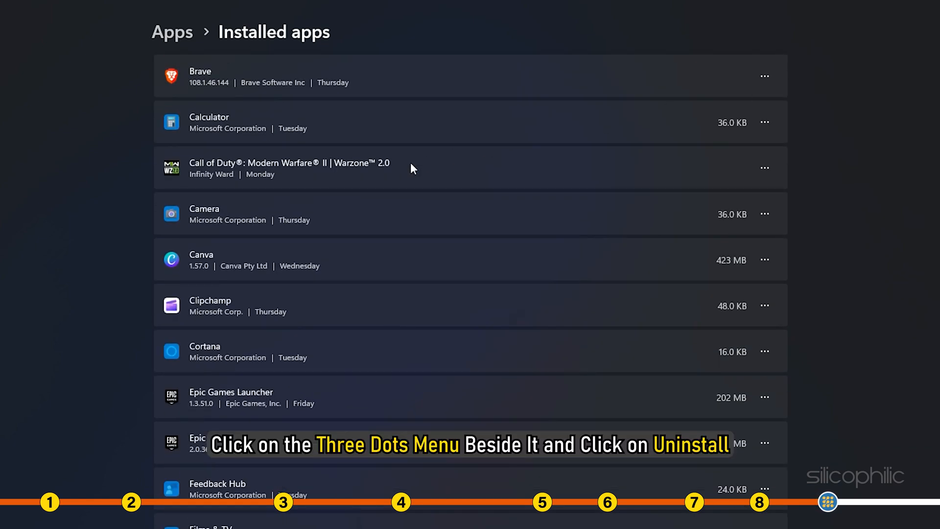
{"action": "mouse_move", "coordinate": [764, 166]}
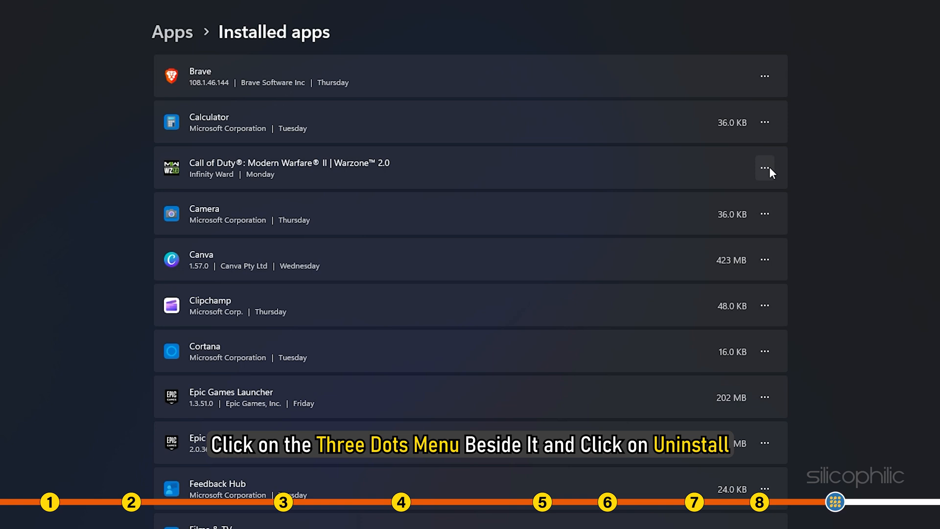
Step: Uninstall Call of Duty: Modern Warfare II | Warzone 2.0 and confirm, bringing up Steam's prompt
{"action": "left_click", "coordinate": [764, 166]}
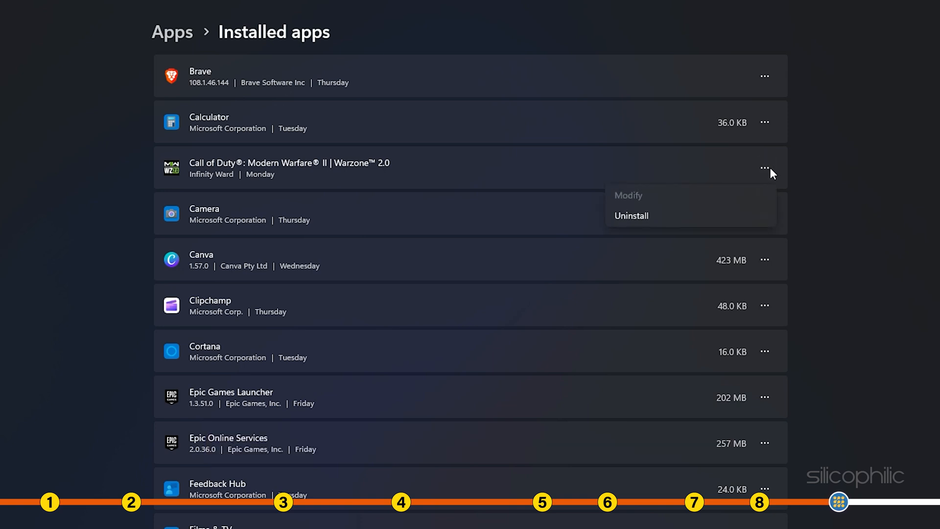
{"action": "left_click", "coordinate": [632, 215]}
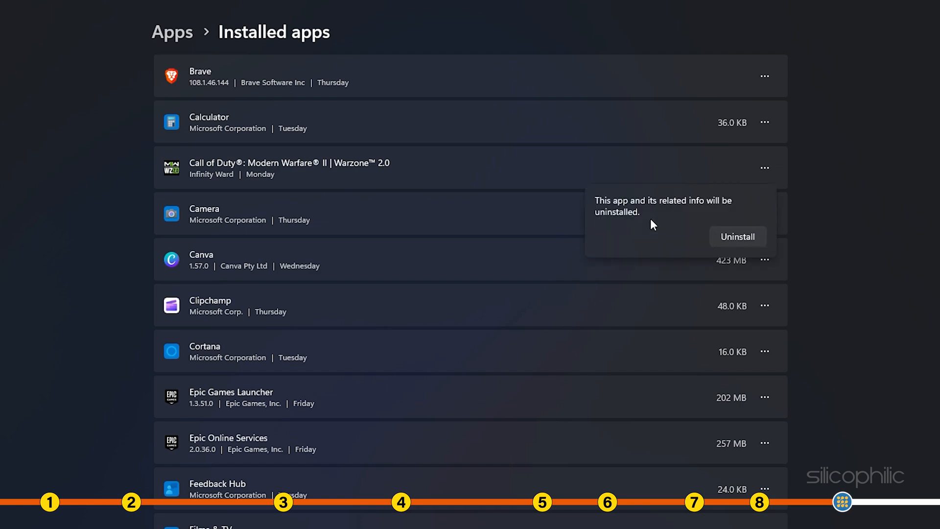
{"action": "left_click", "coordinate": [737, 235]}
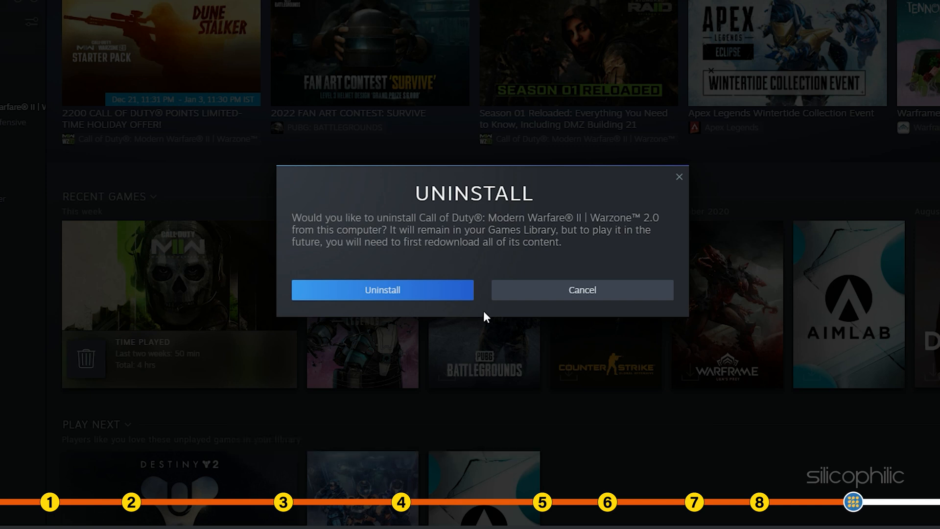
Step: Uninstall Call of Duty: Modern Warfare II | Warzone 2.0 from Steam and start redownloading it
{"action": "left_click", "coordinate": [382, 290]}
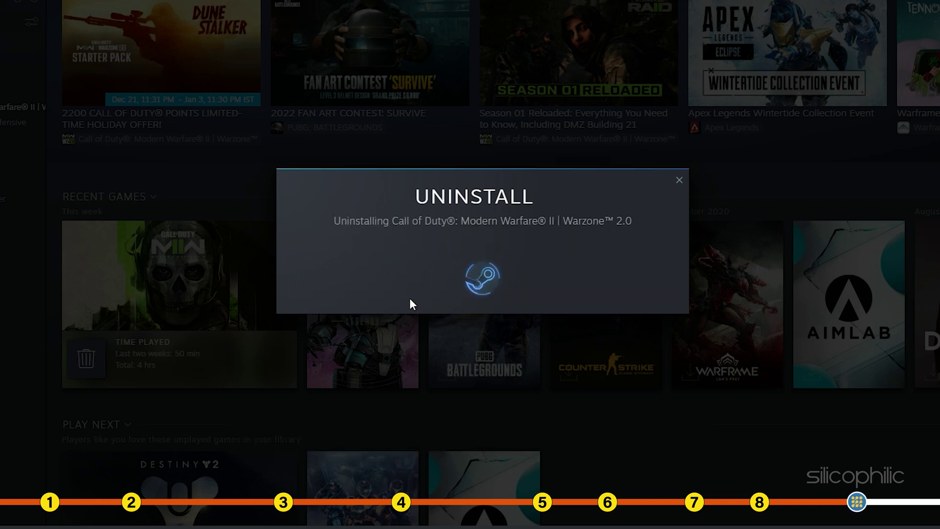
{"action": "left_click", "coordinate": [679, 180]}
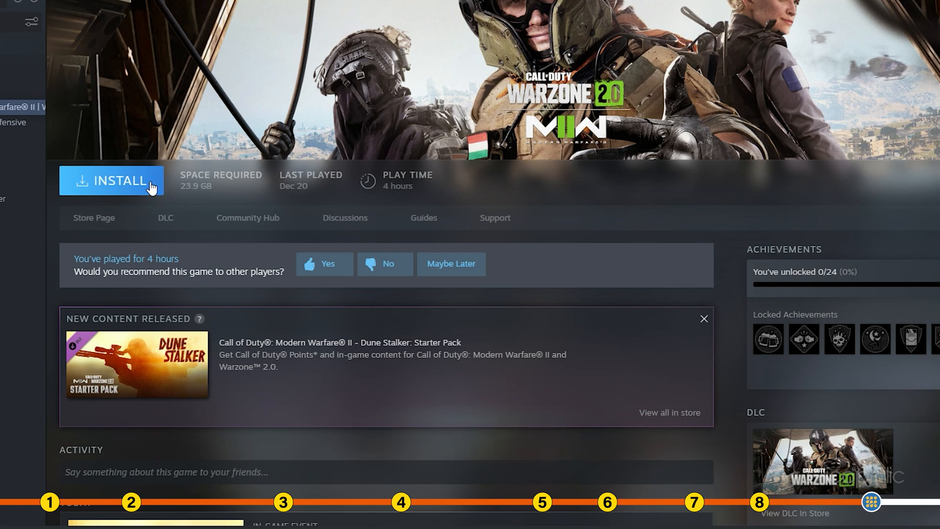
{"action": "left_click", "coordinate": [123, 180]}
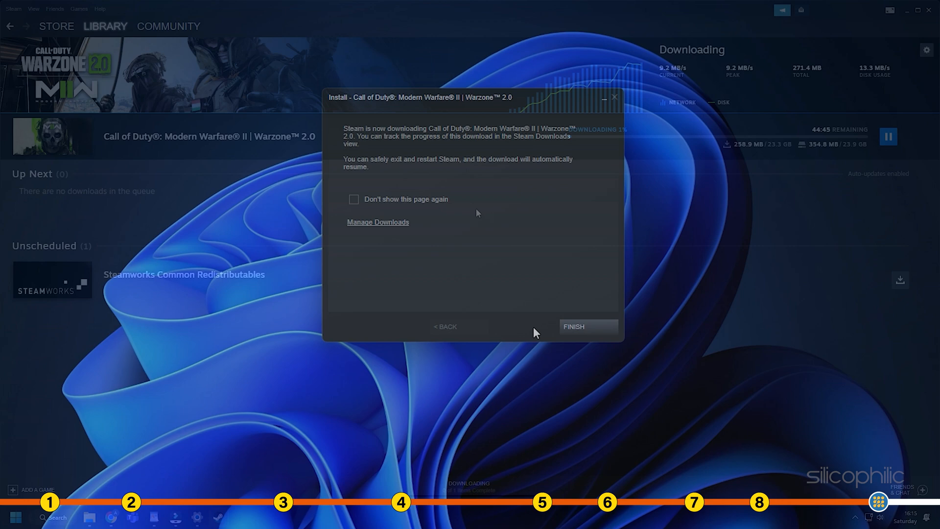
{"action": "left_click", "coordinate": [588, 327]}
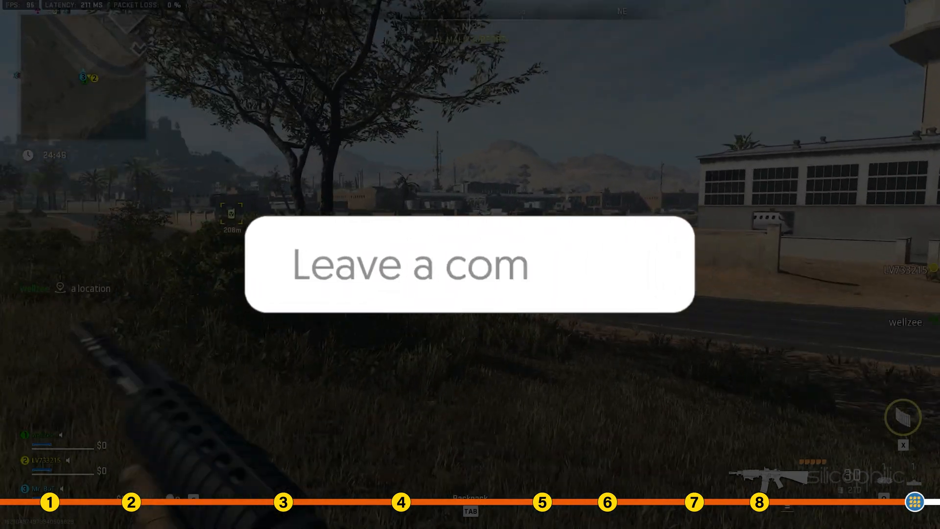
{"action": "type", "text": "me"}
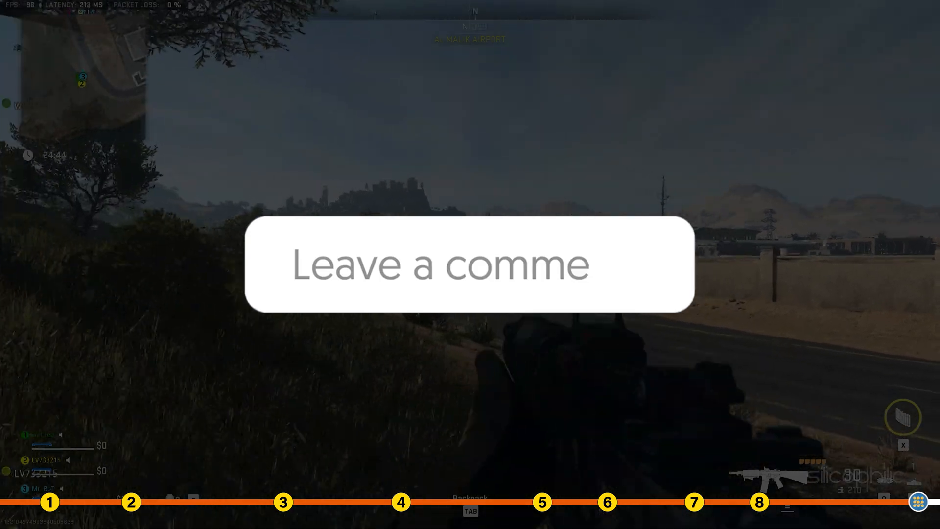